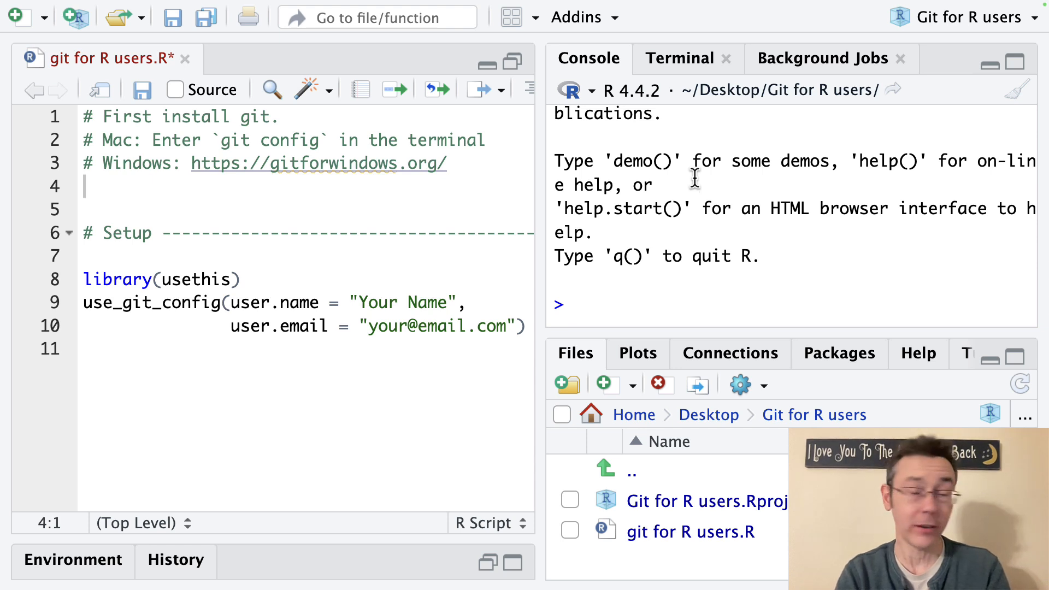
mouse_move(691, 49)
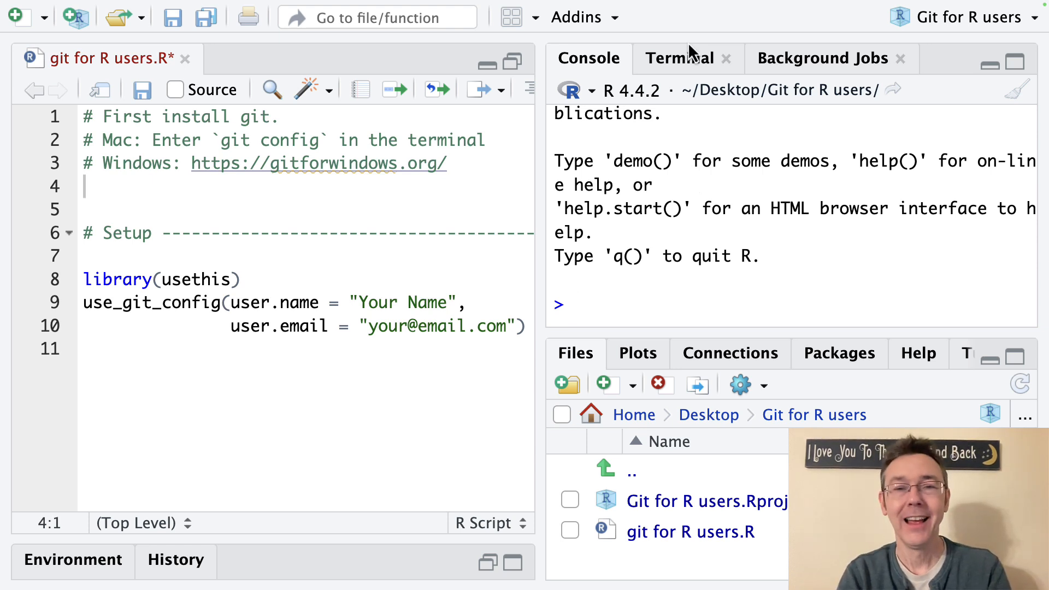
mouse_move(681, 74)
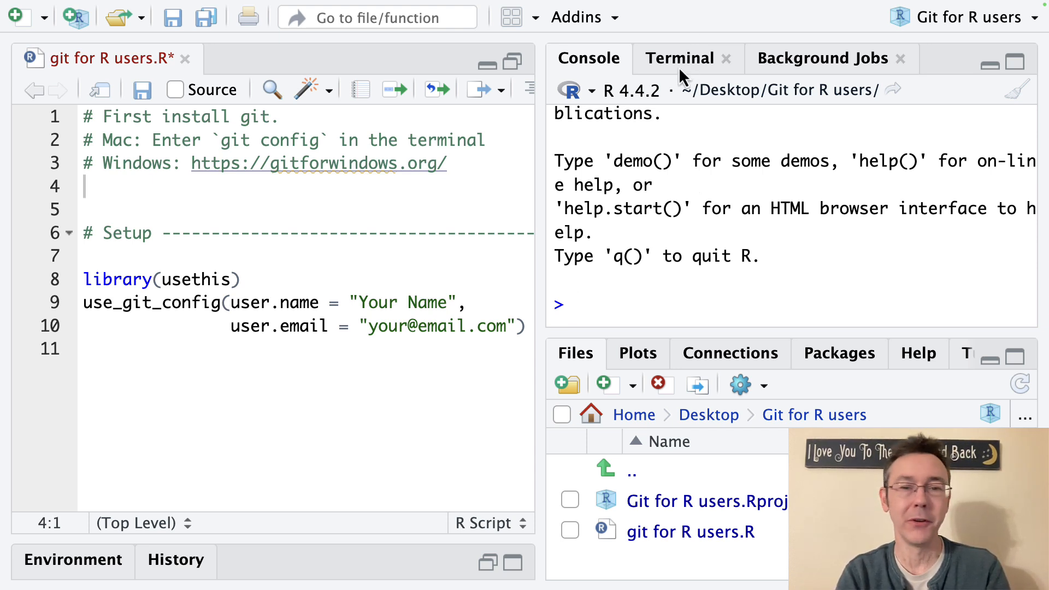
mouse_move(673, 68)
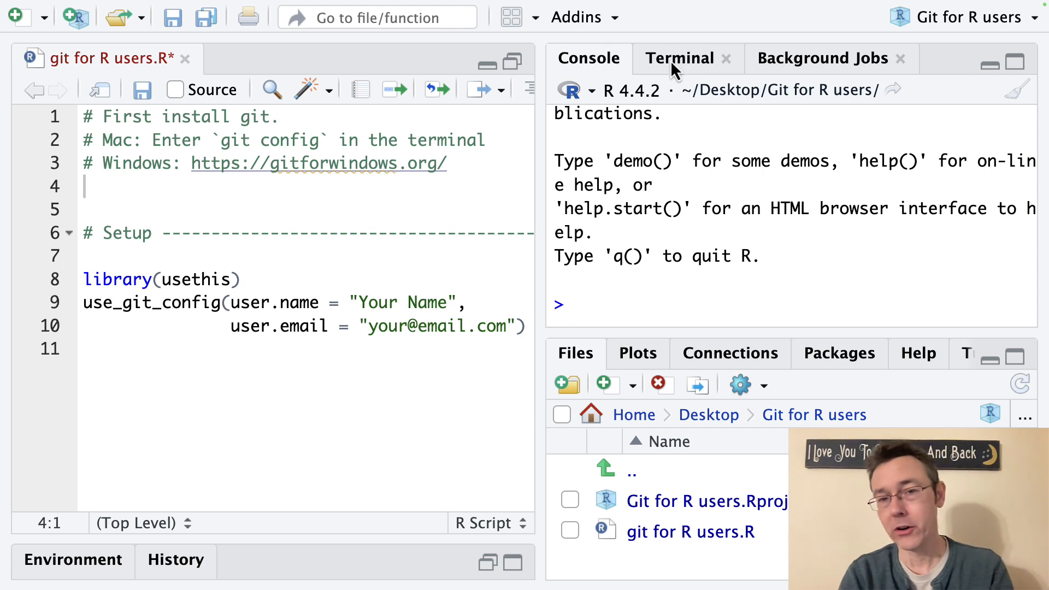
Start a terminal session in the Git for R users project folder
click(680, 58)
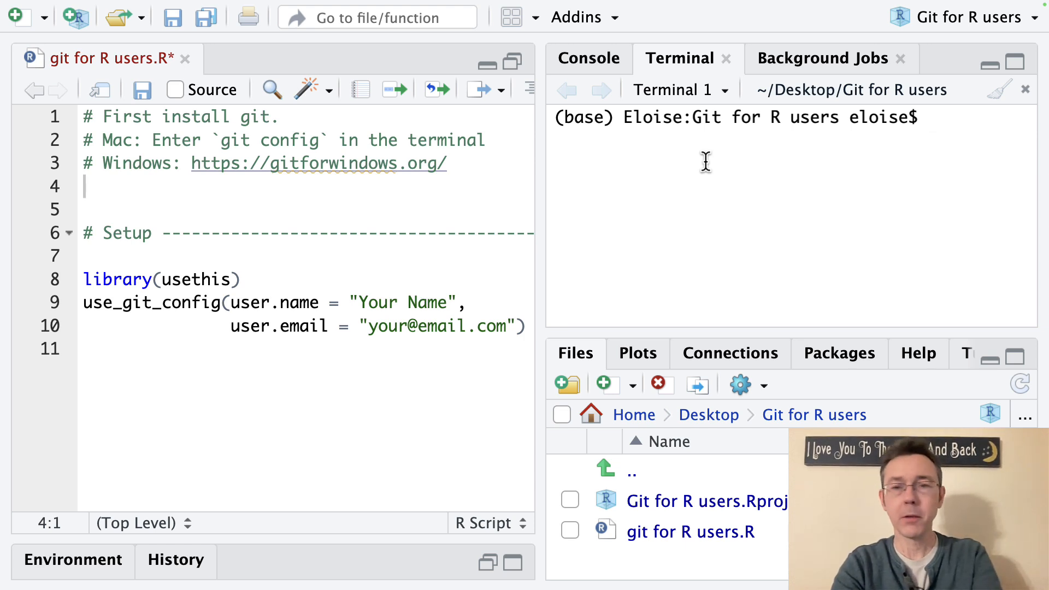
Run 'which git' and highlight the reported location /usr/bin/git
text(which)
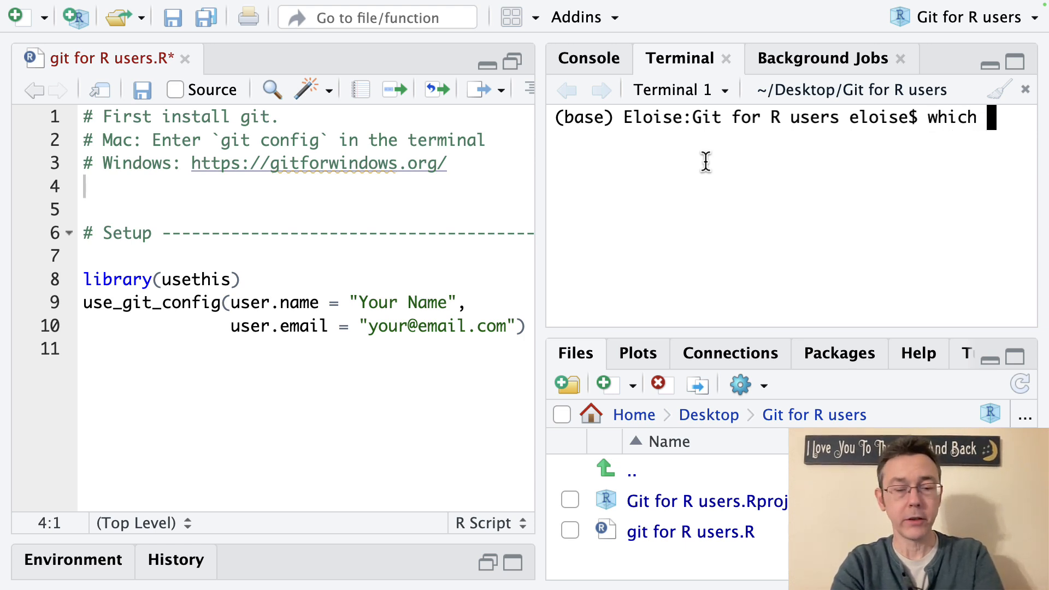
text(git)
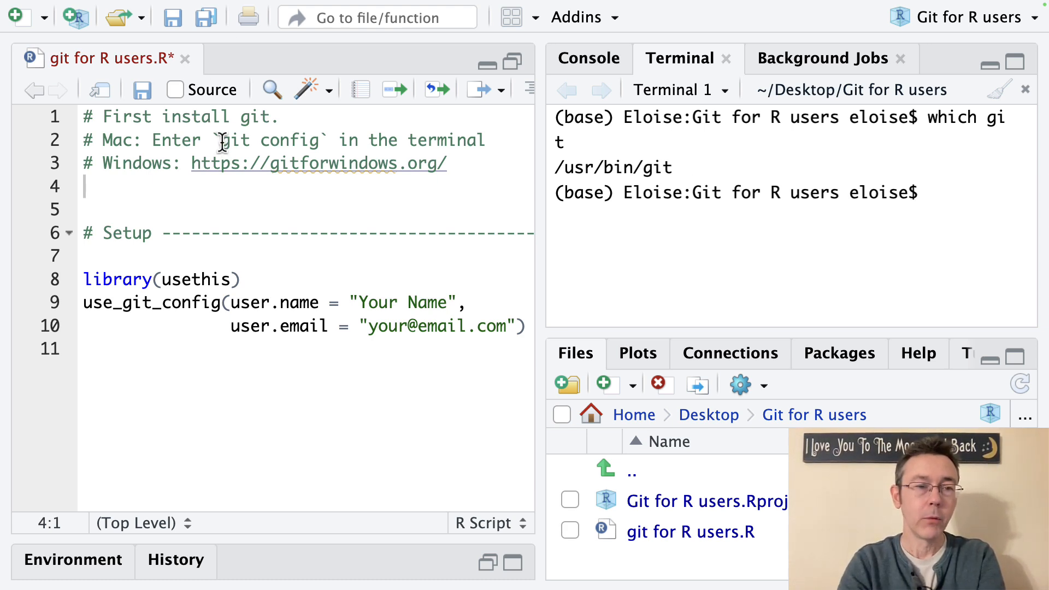
drag(221, 139, 334, 140)
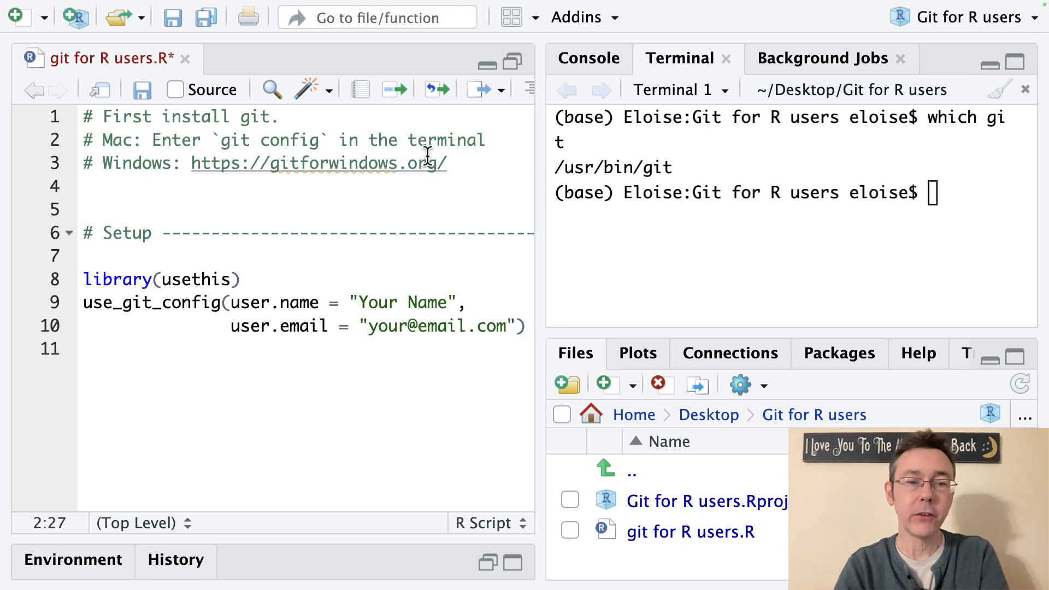
mouse_move(442, 164)
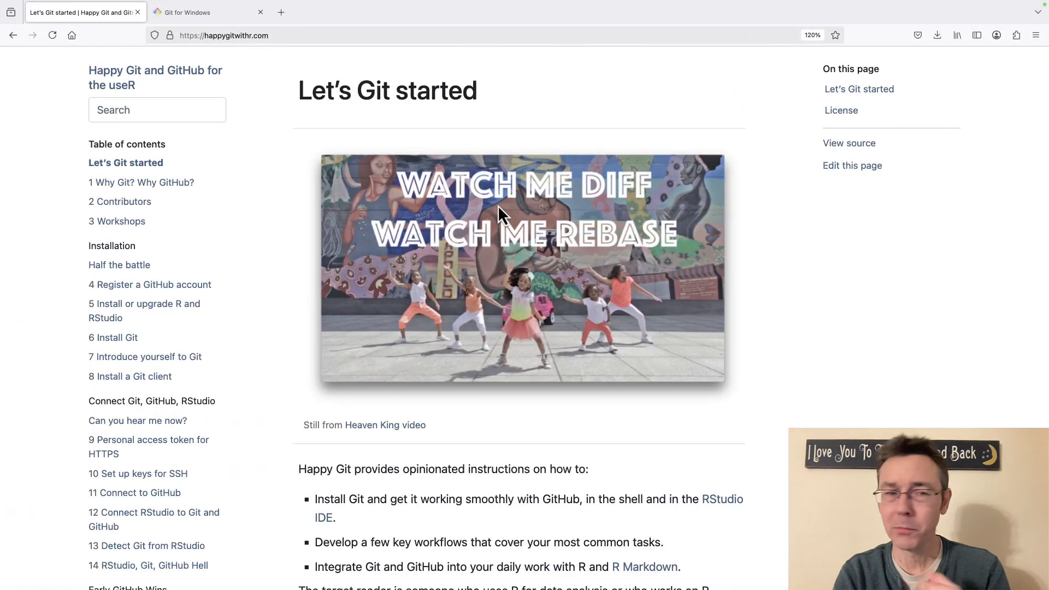
View the Git for Windows download page in Firefox before returning to RStudio
click(201, 12)
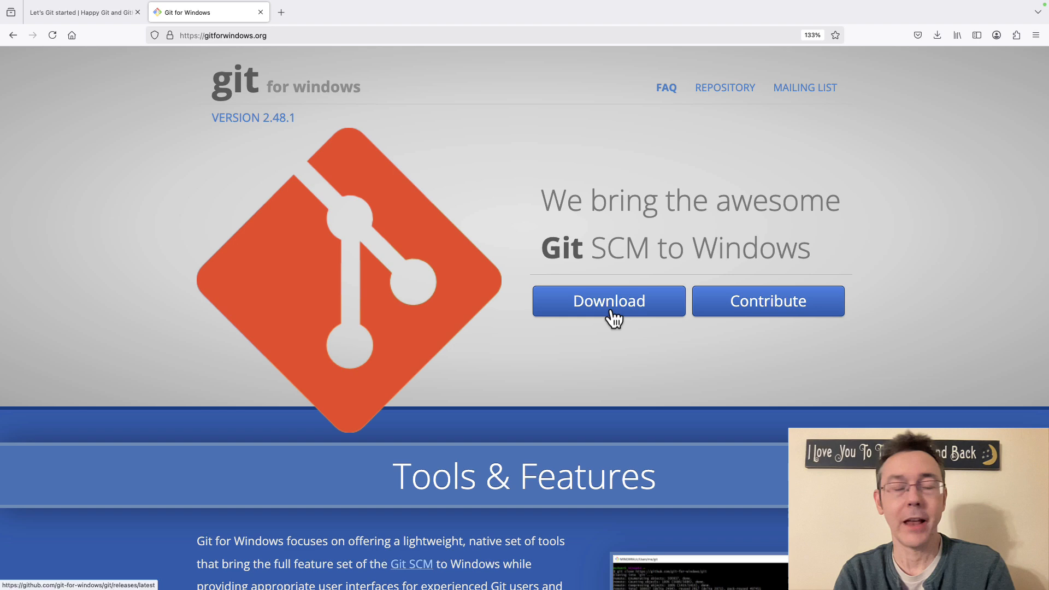
click(610, 301)
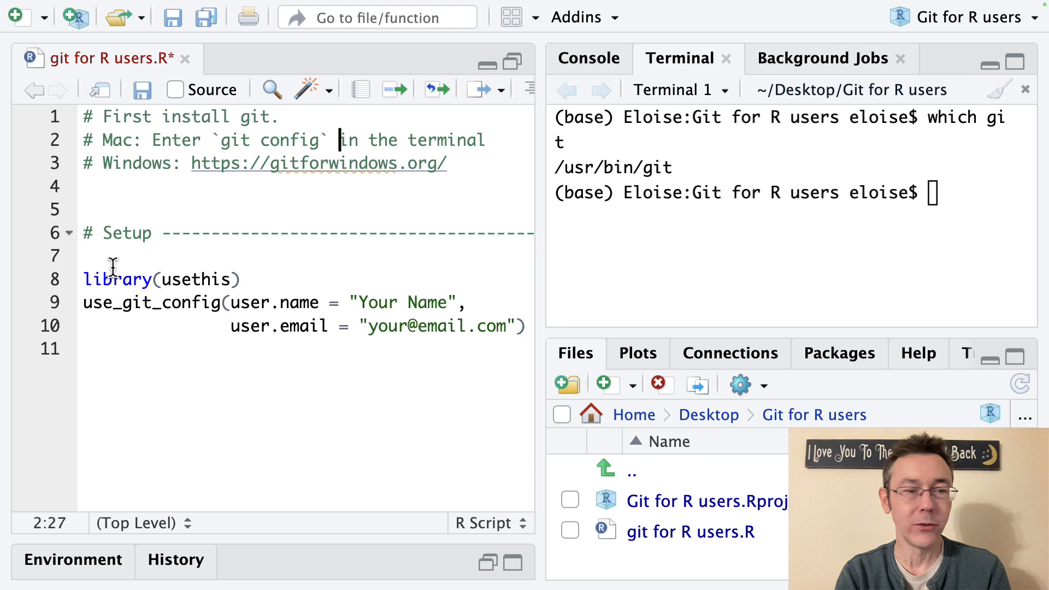
Run library(usethis) in the console and point out the Your Name placeholder
click(241, 279)
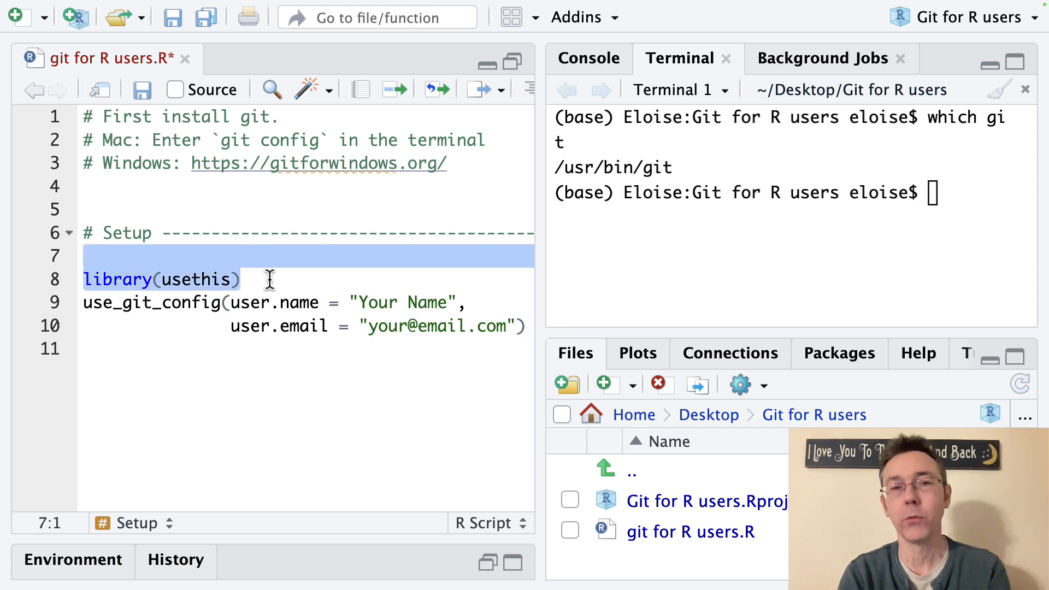
click(266, 279)
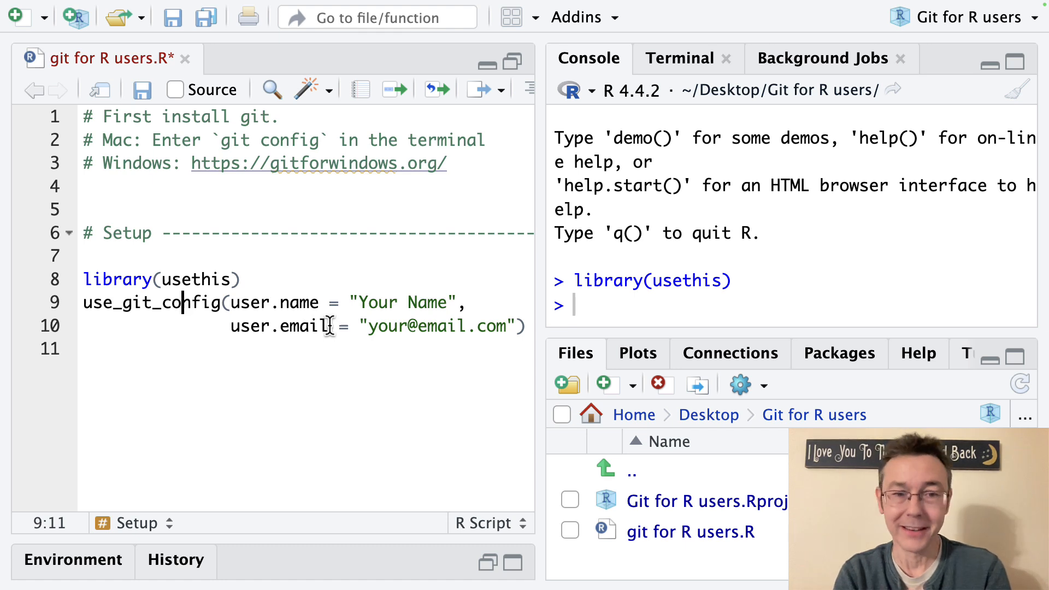
double_click(405, 302)
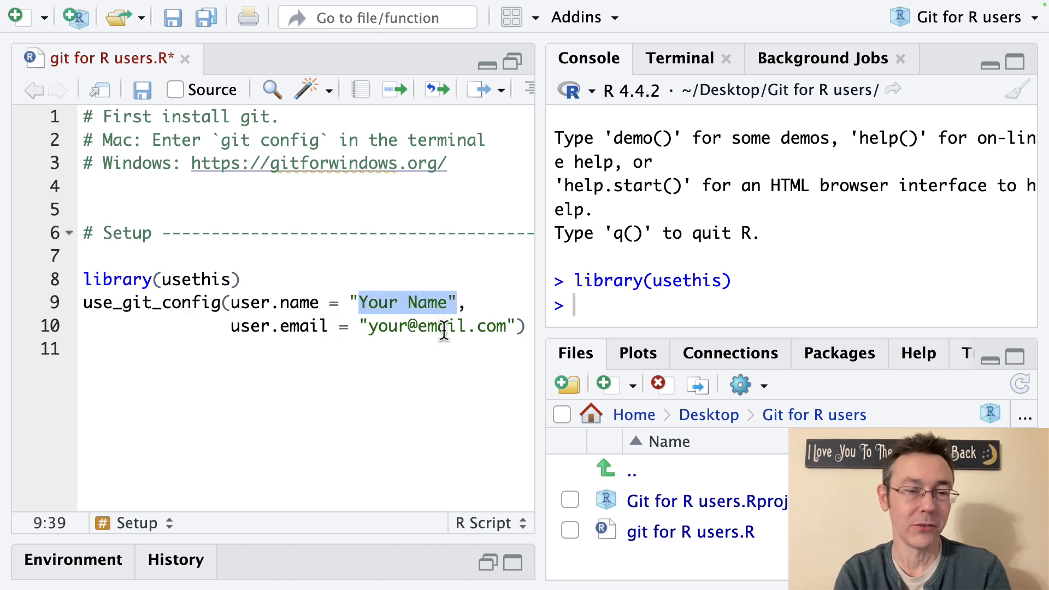
click(441, 370)
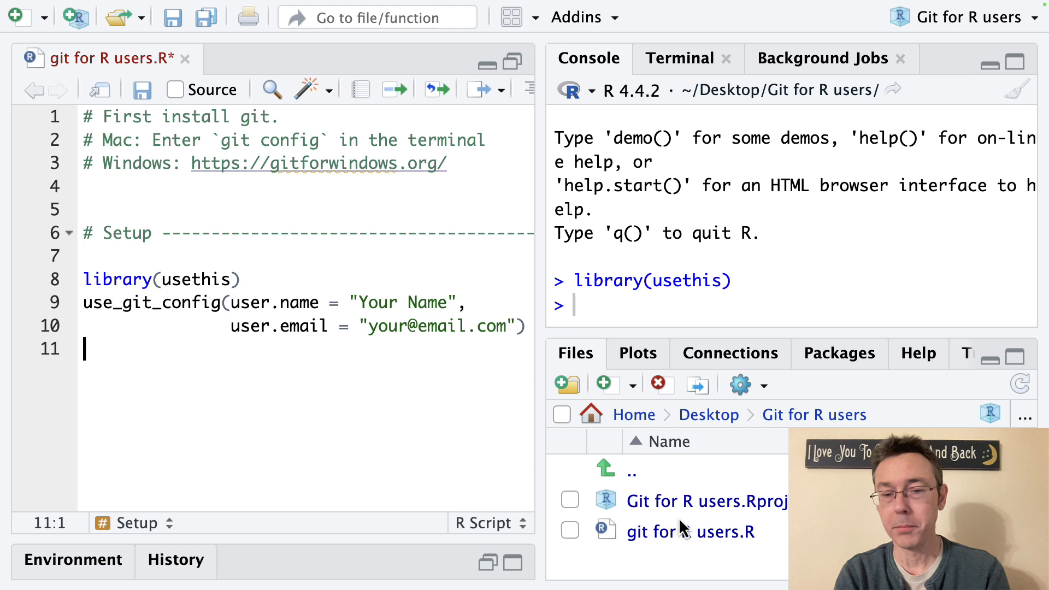
mouse_move(728, 509)
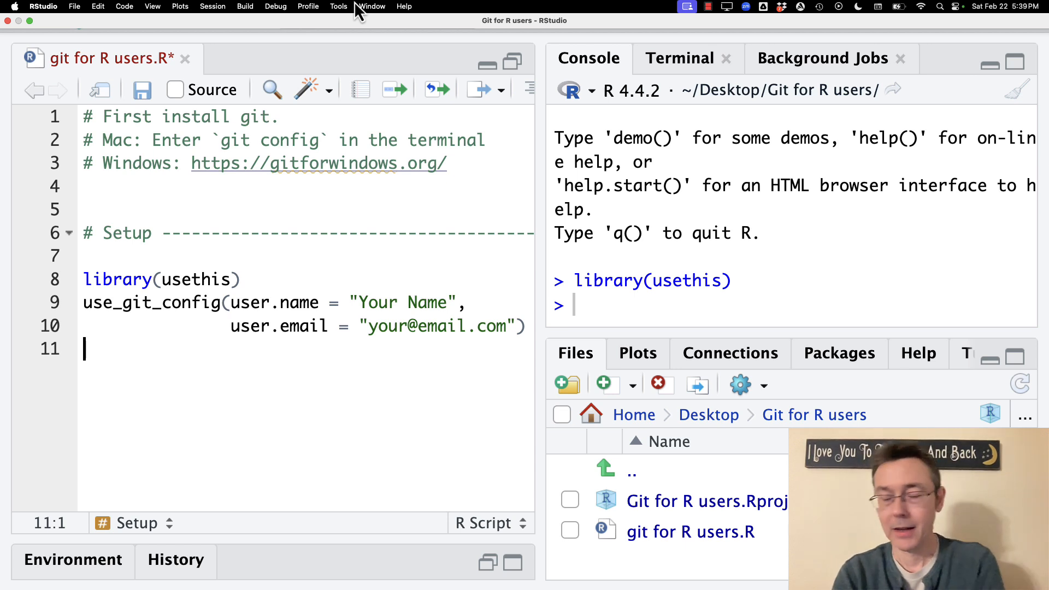
Reach the Git/SVN settings in Project Options via the Tools menu
click(308, 5)
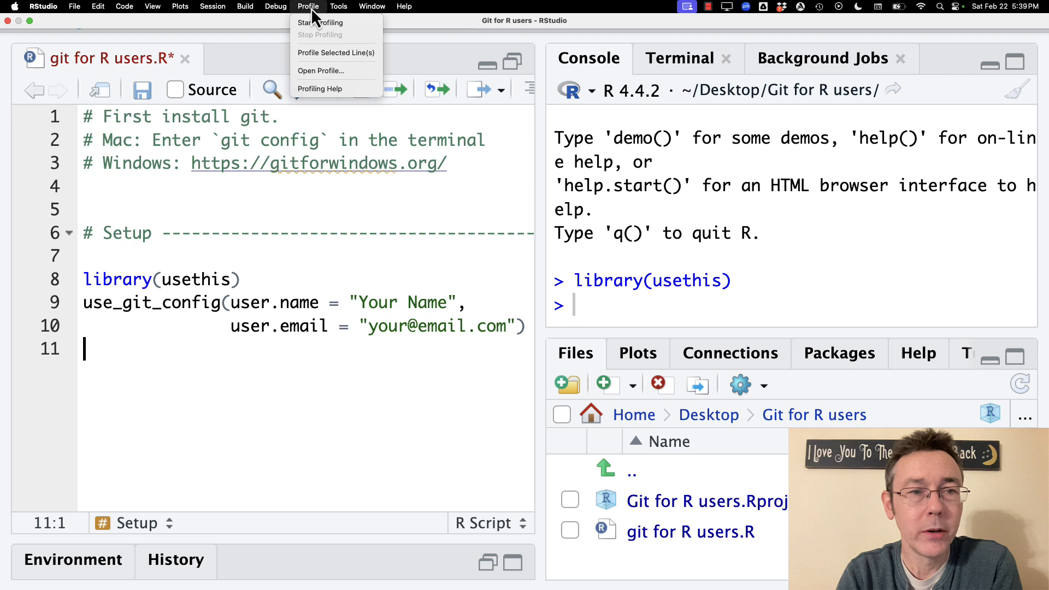
click(338, 5)
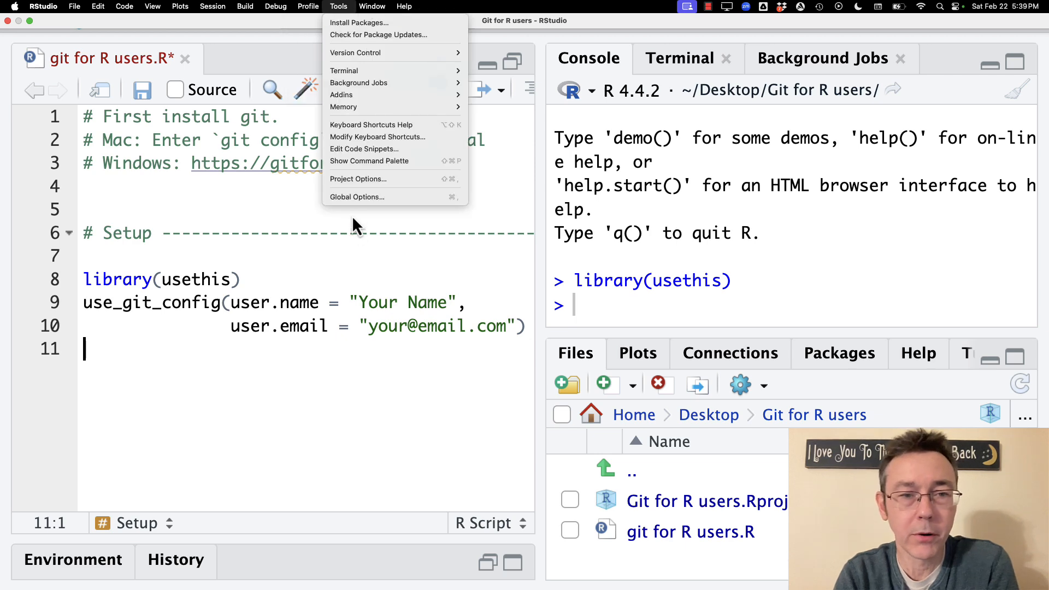
click(359, 179)
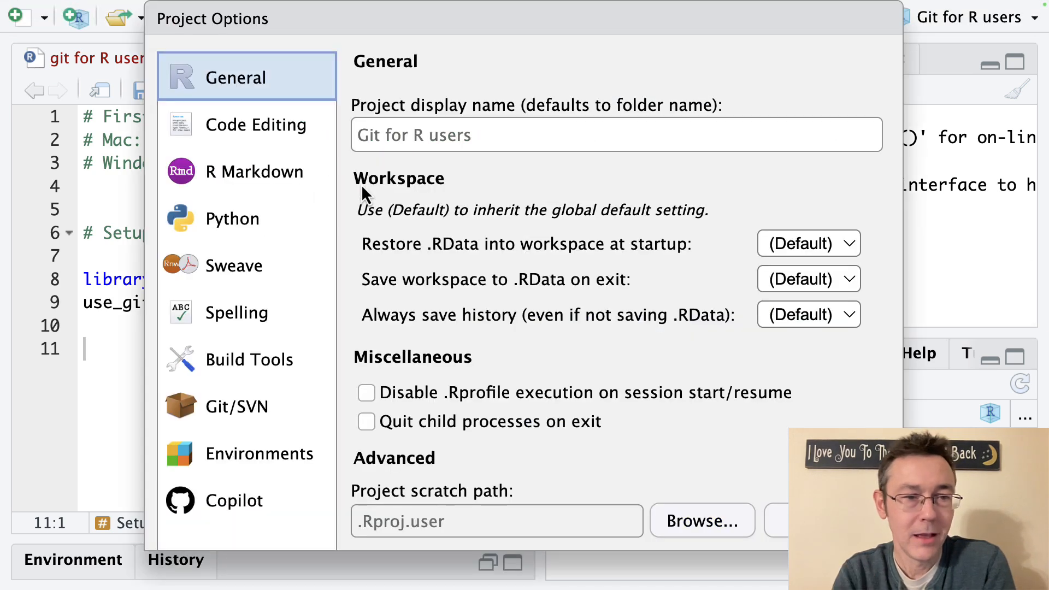
click(236, 405)
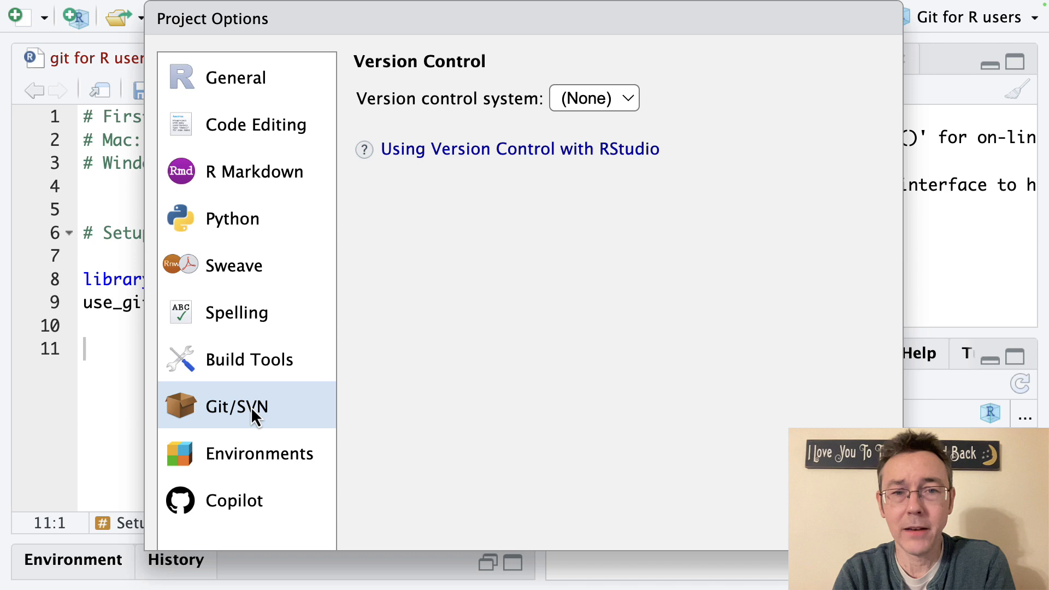
mouse_move(391, 115)
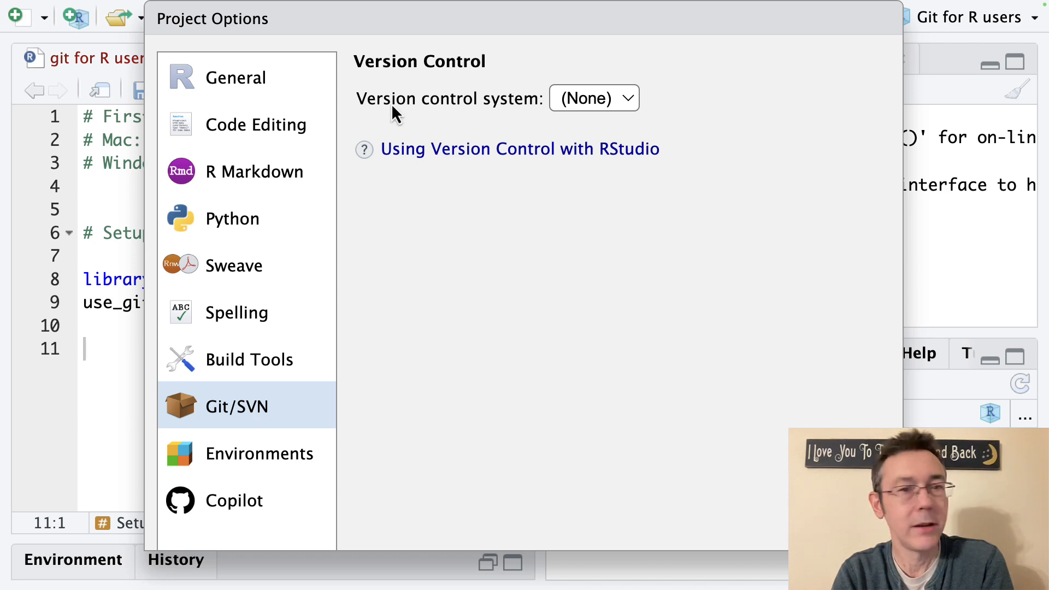
Choose Git as the version control system, initialise the repository and restart RStudio
click(594, 98)
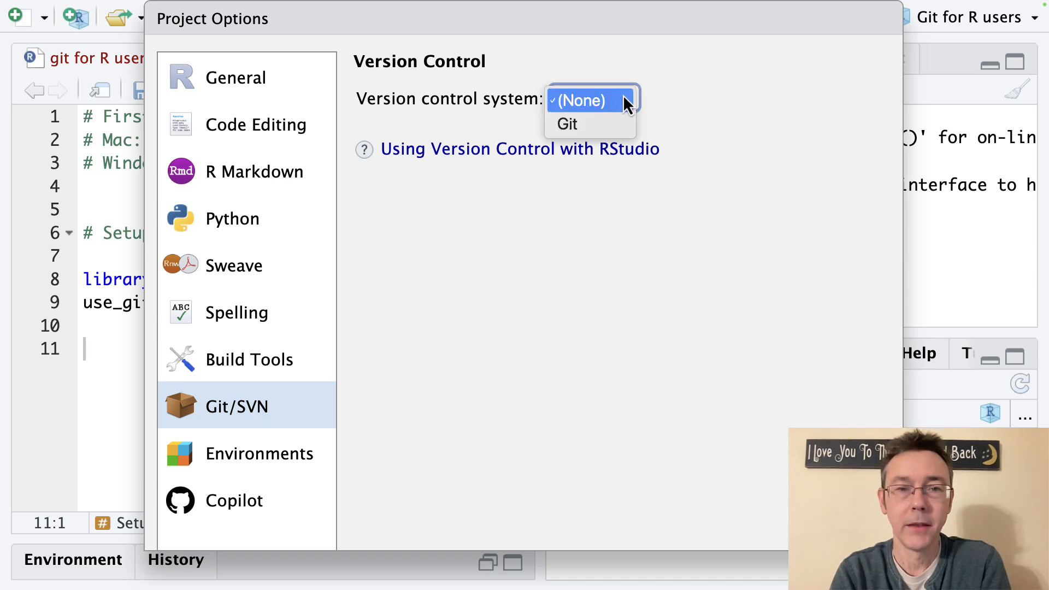
click(566, 123)
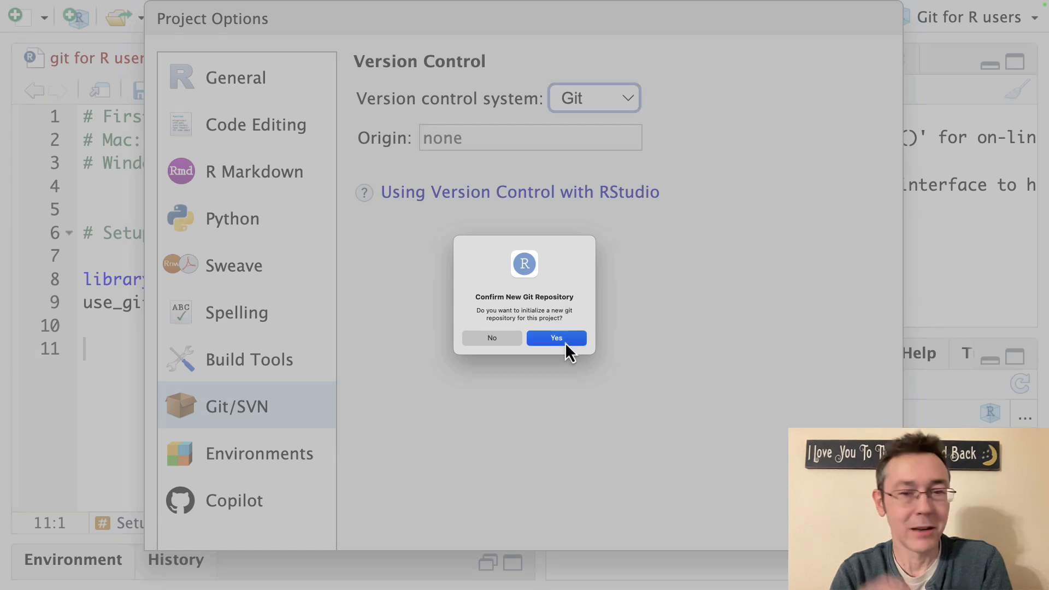
click(556, 337)
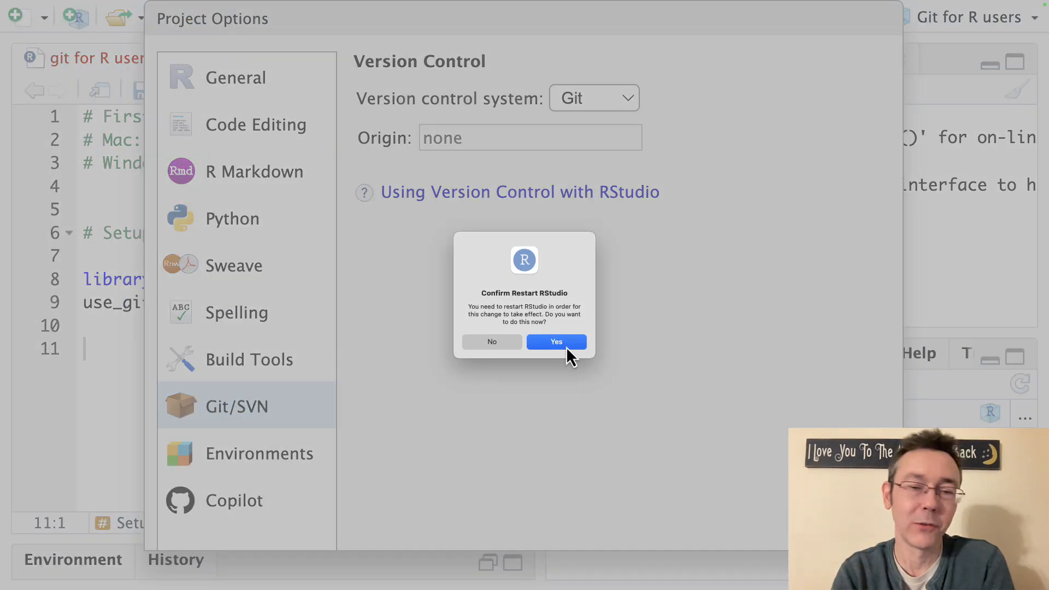
click(556, 342)
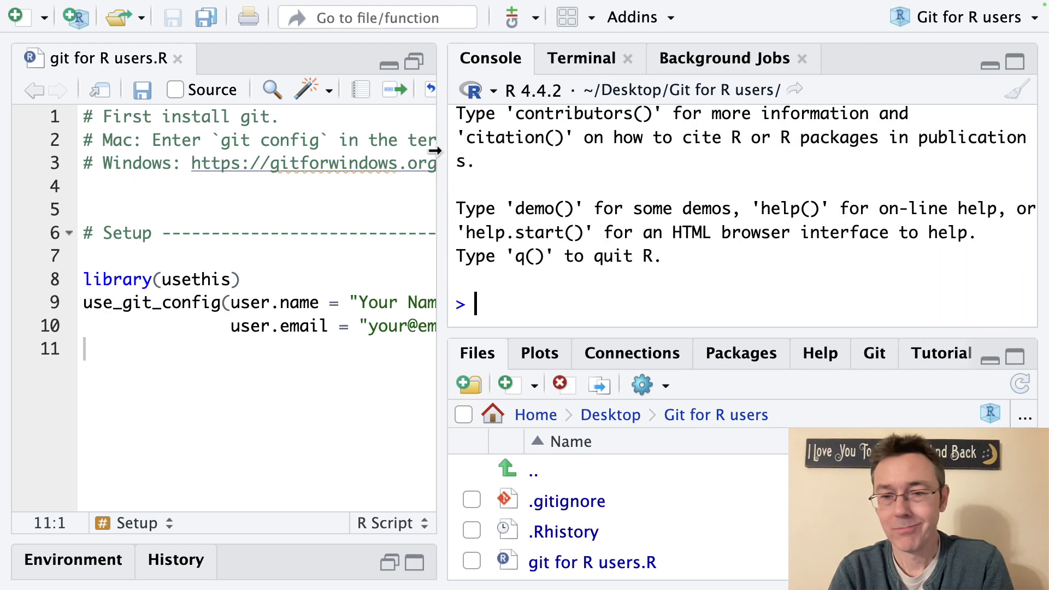
mouse_move(879, 371)
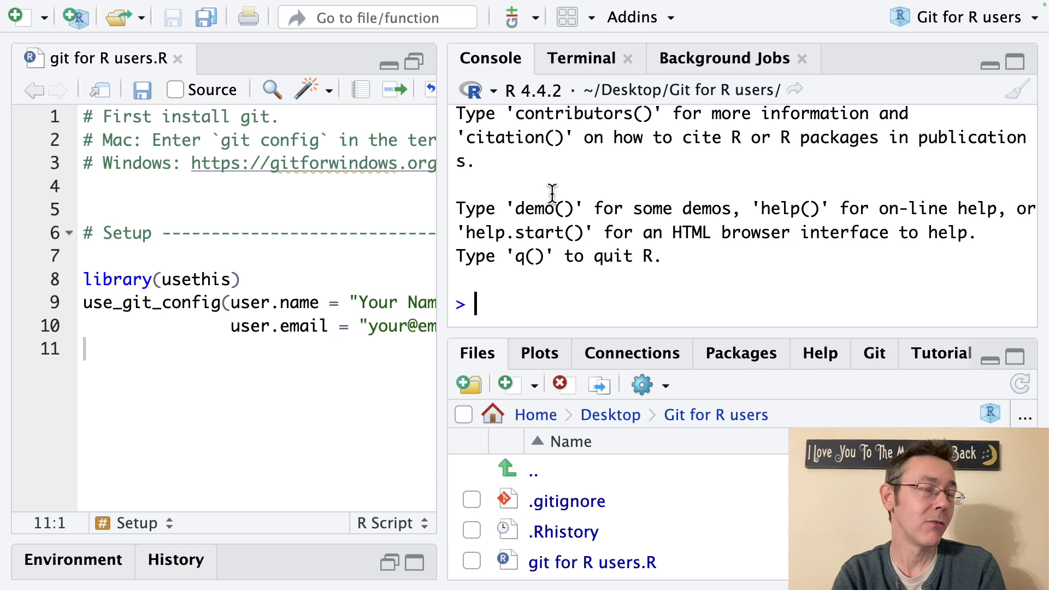
mouse_move(462, 107)
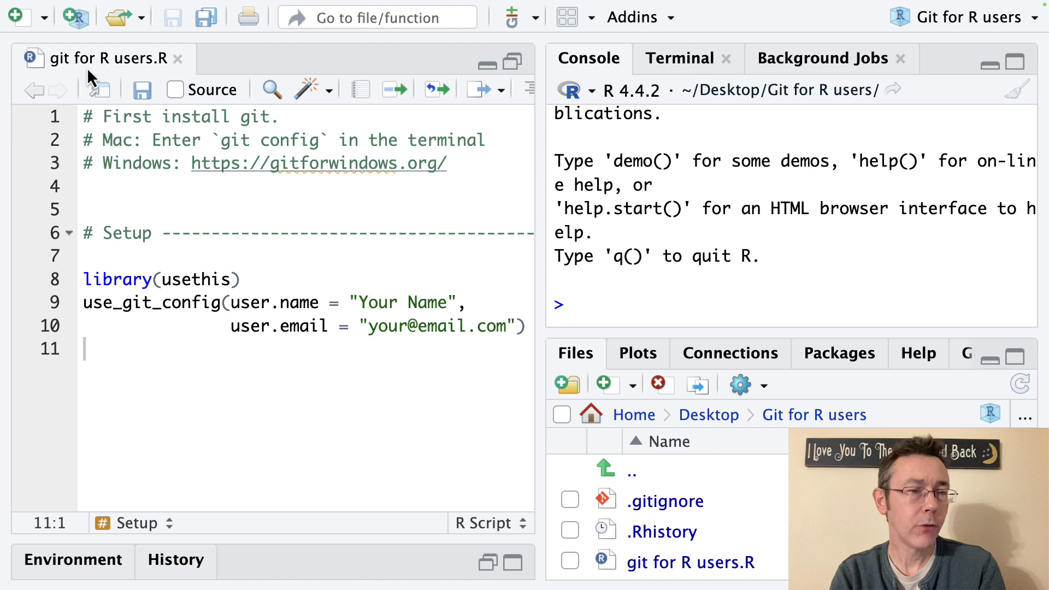
mouse_move(158, 71)
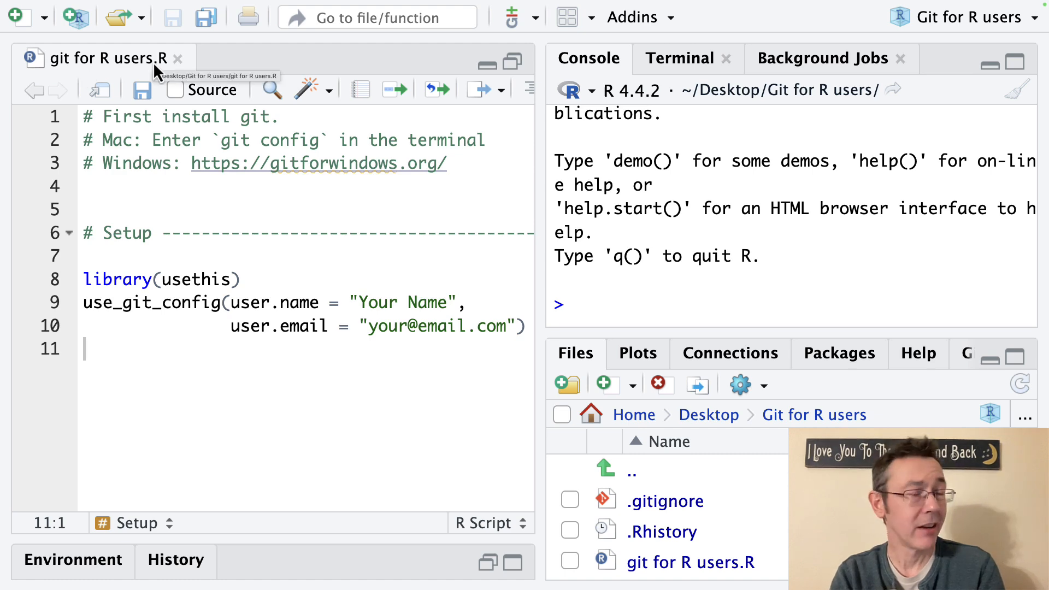
mouse_move(526, 161)
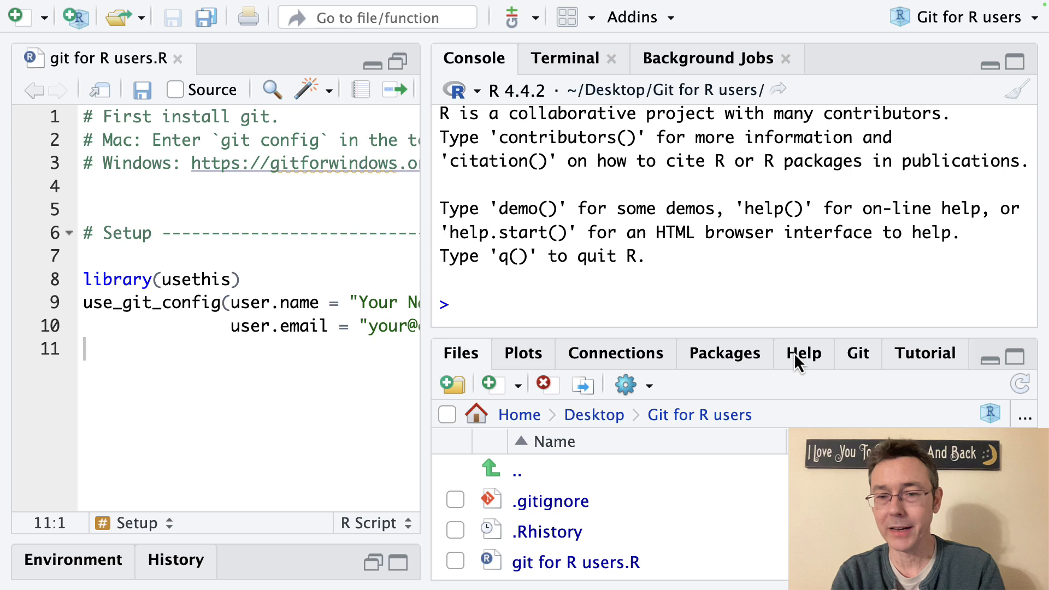
Stage .gitignore, Git for R users.Rproj and the R script in the Git pane
click(857, 352)
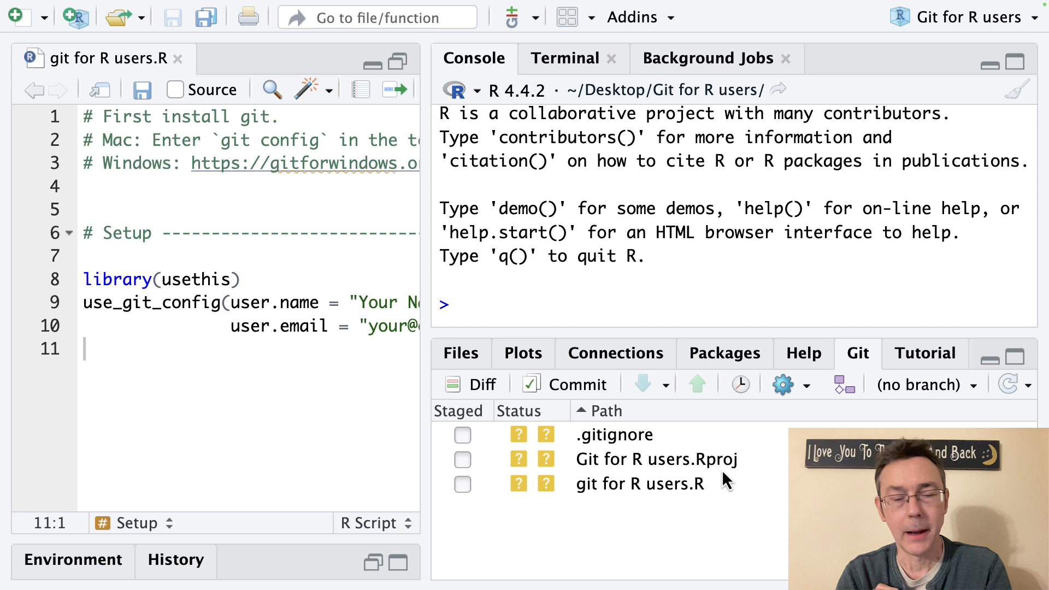
mouse_move(644, 492)
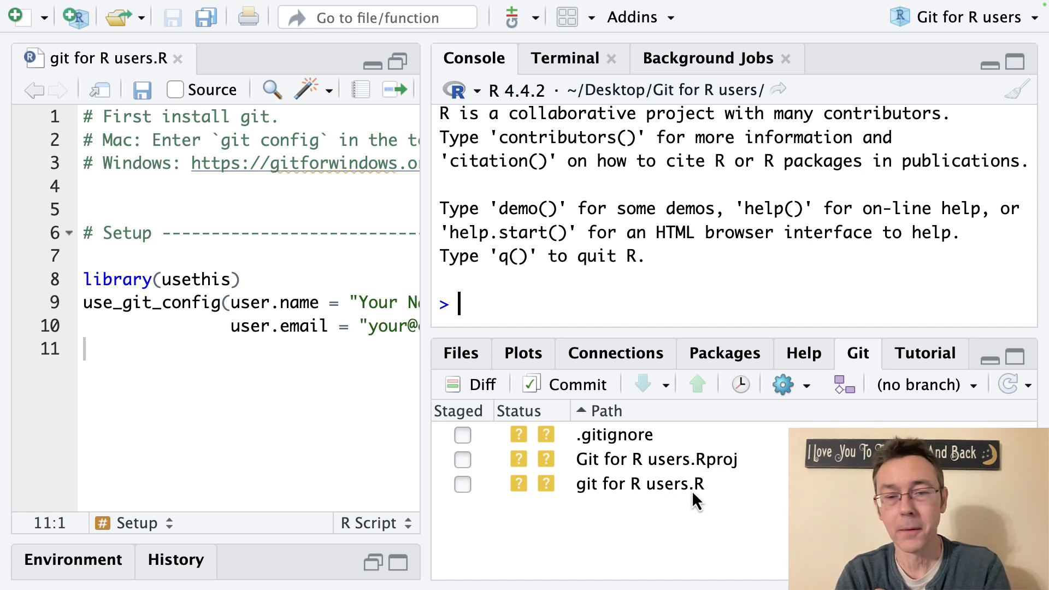
mouse_move(634, 452)
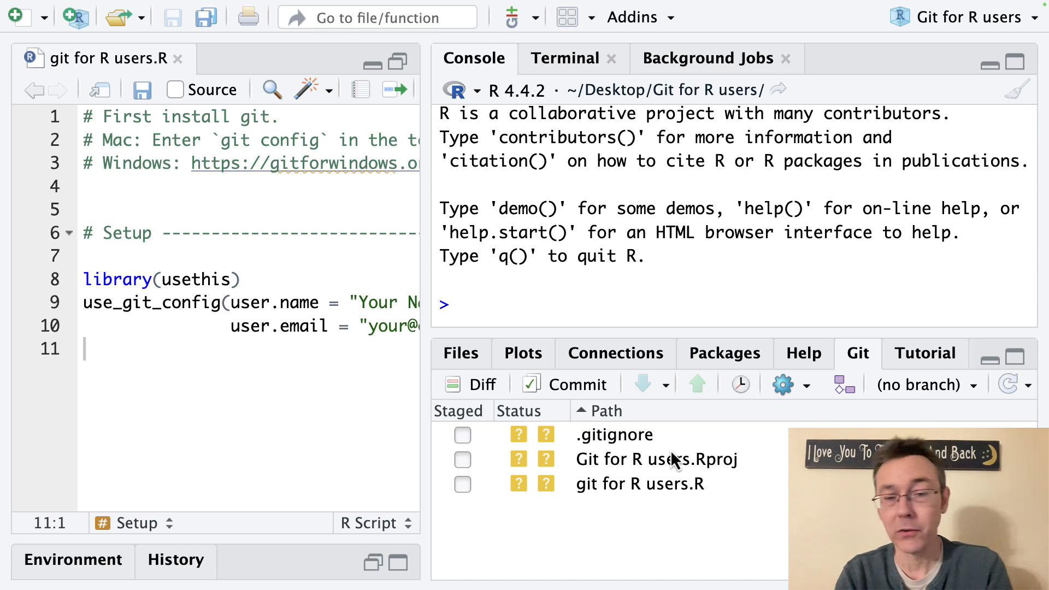
mouse_move(492, 540)
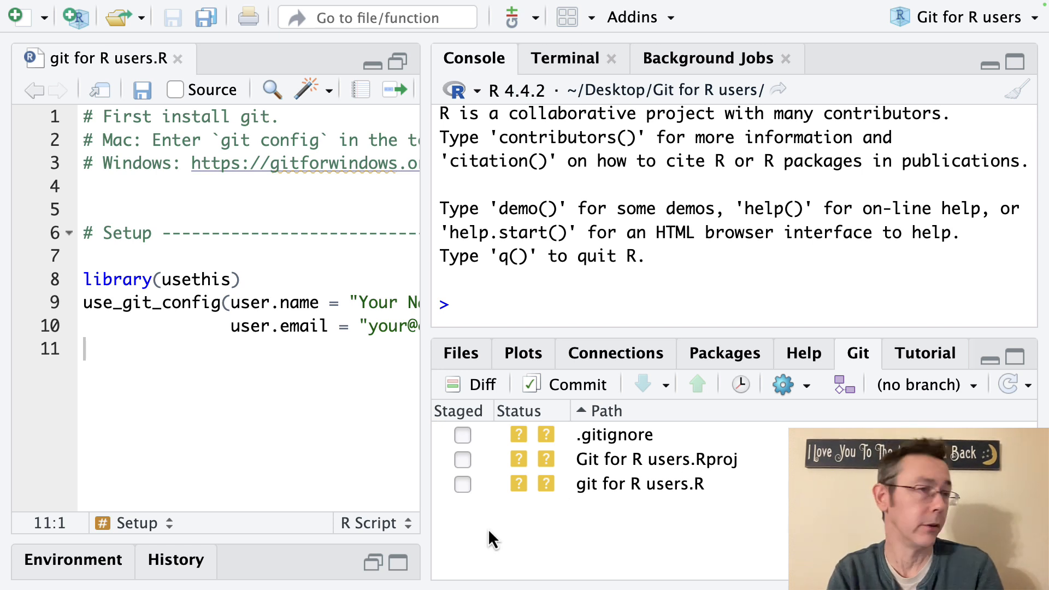
mouse_move(467, 458)
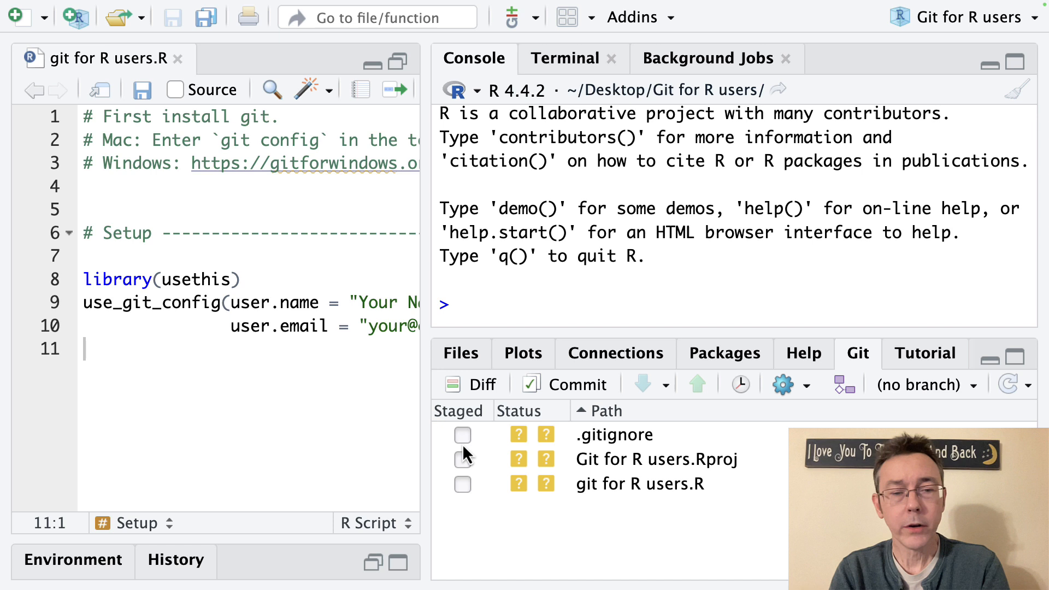
click(462, 458)
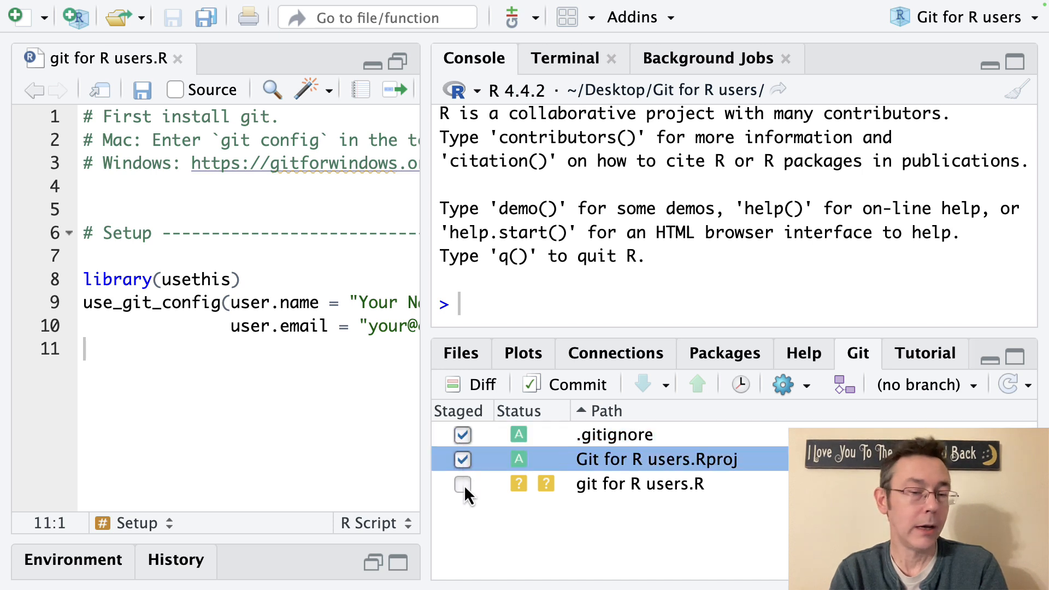
click(462, 483)
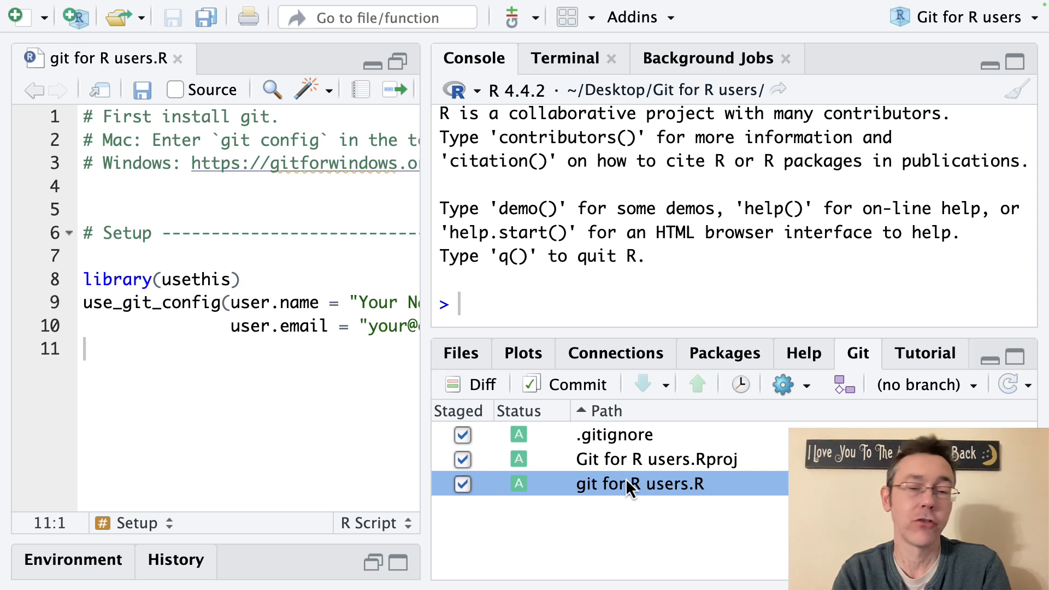
mouse_move(613, 505)
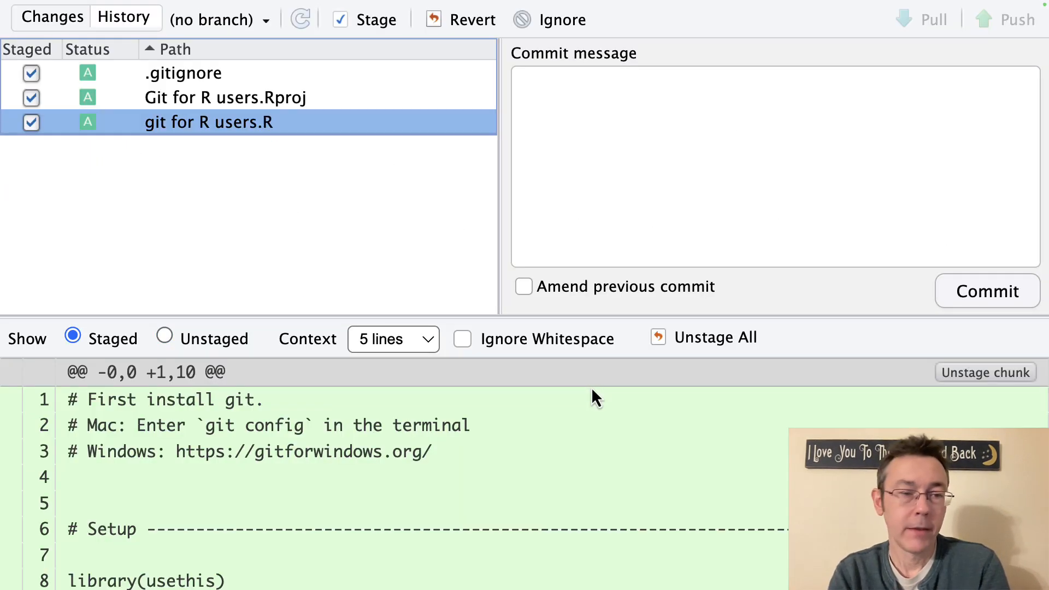
Commit the staged files as 'Initial commit' and dismiss the commit report
scroll(down, 3)
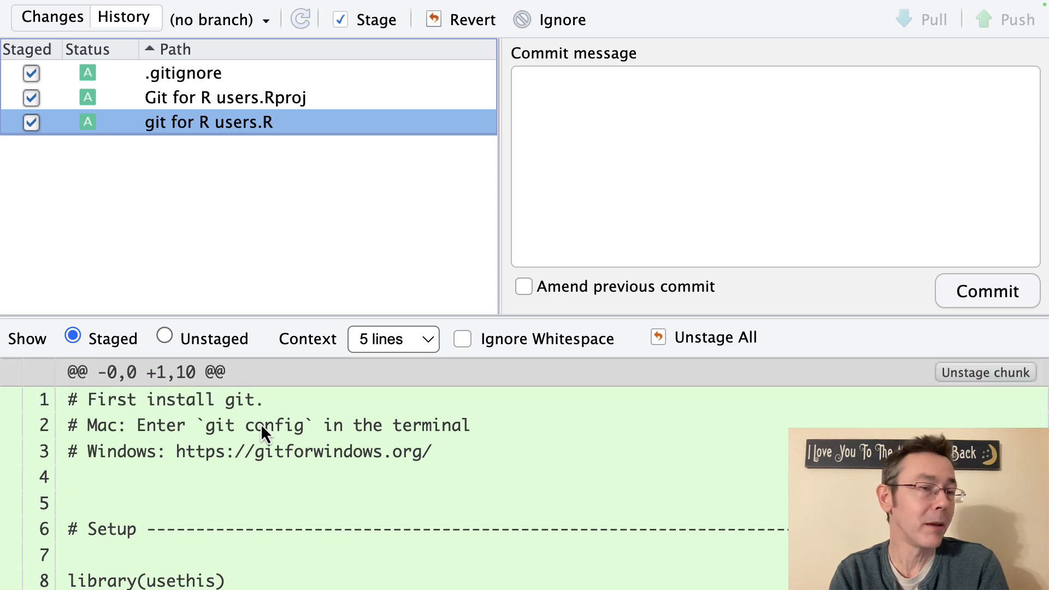
mouse_move(210, 232)
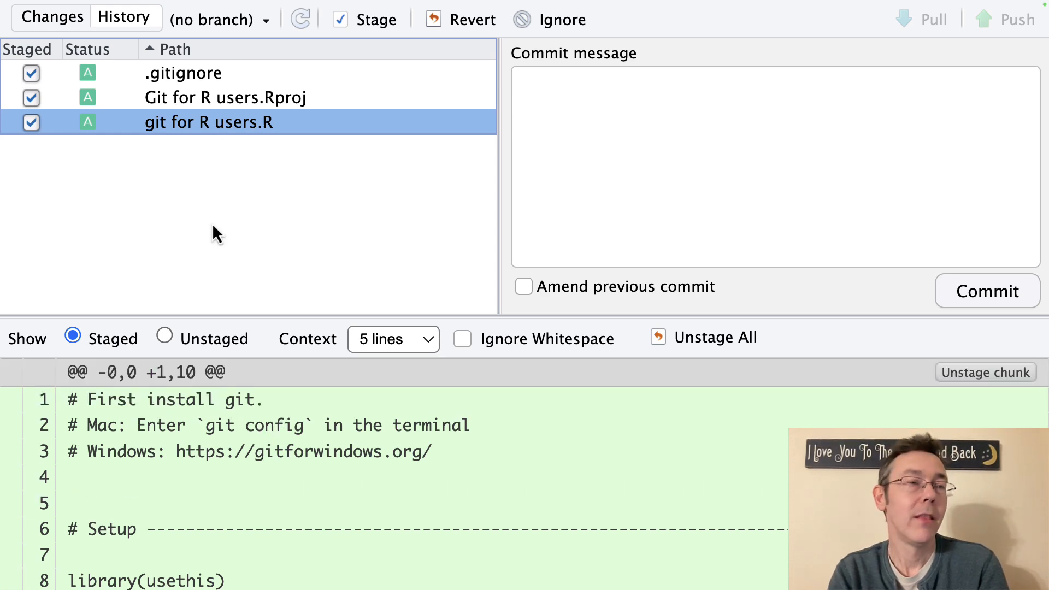
mouse_move(481, 183)
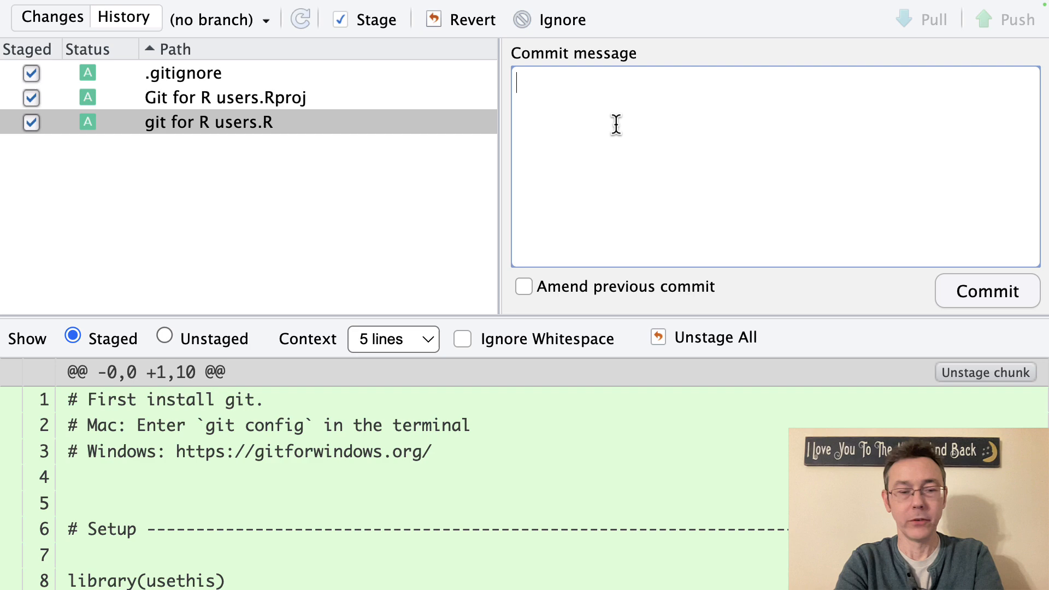
text(Initial commit)
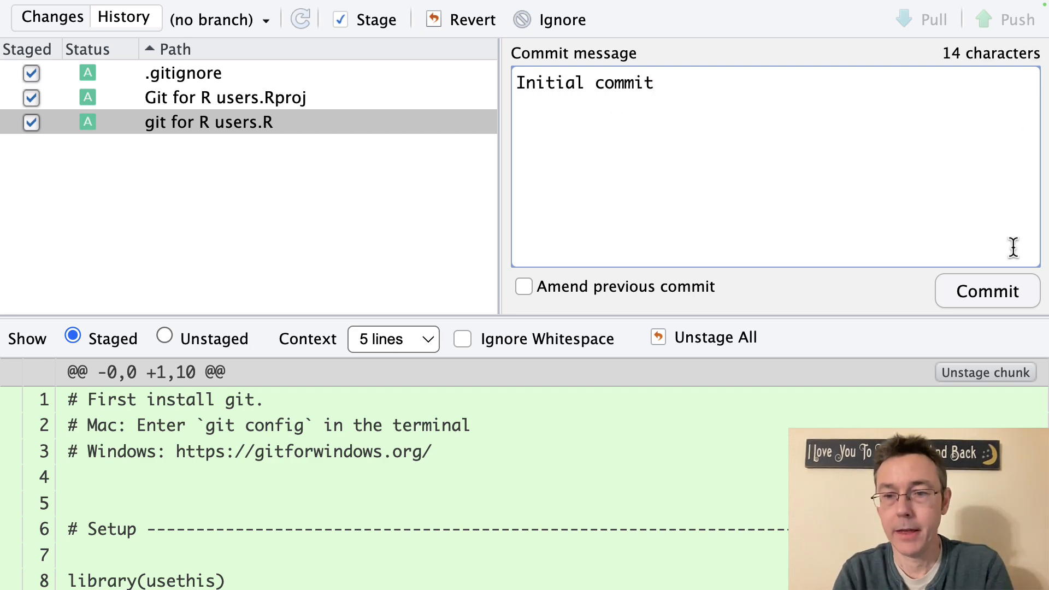
click(988, 291)
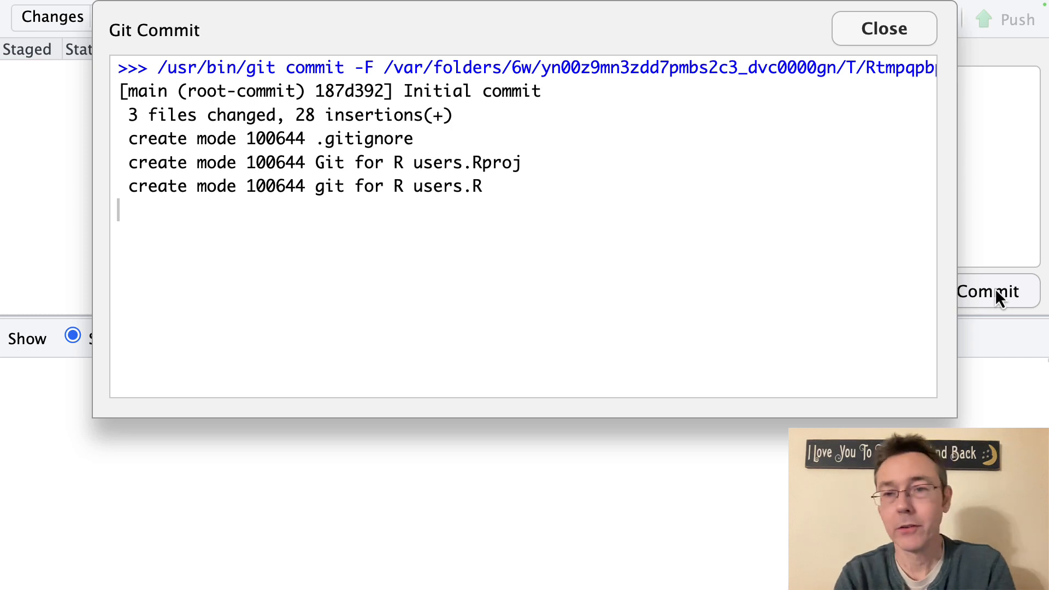
click(881, 28)
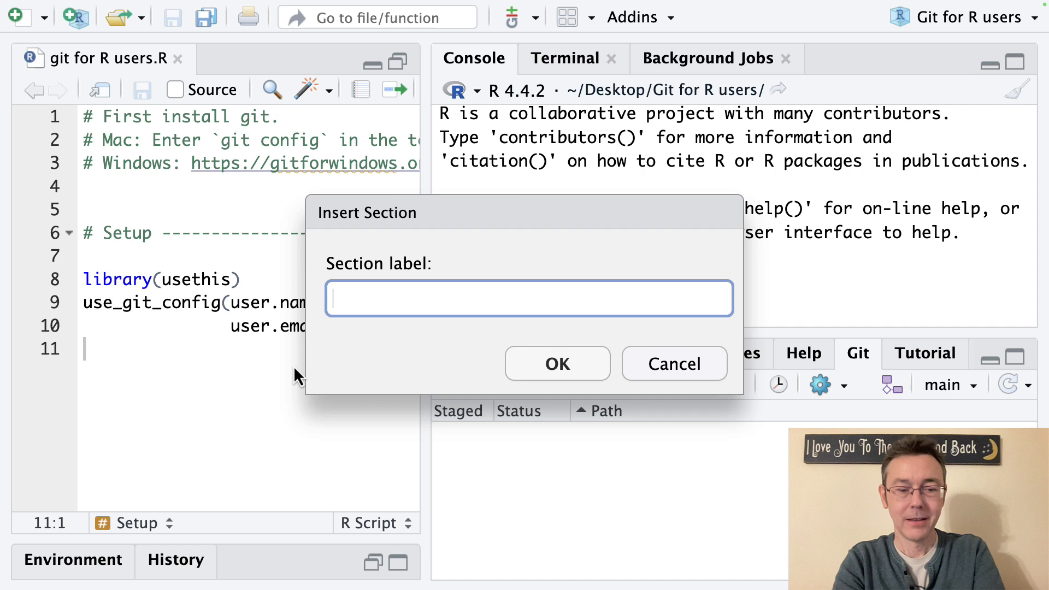
Add an 'edit and track changes' section with a '# lots of new code' comment beneath it
text(edit and tr)
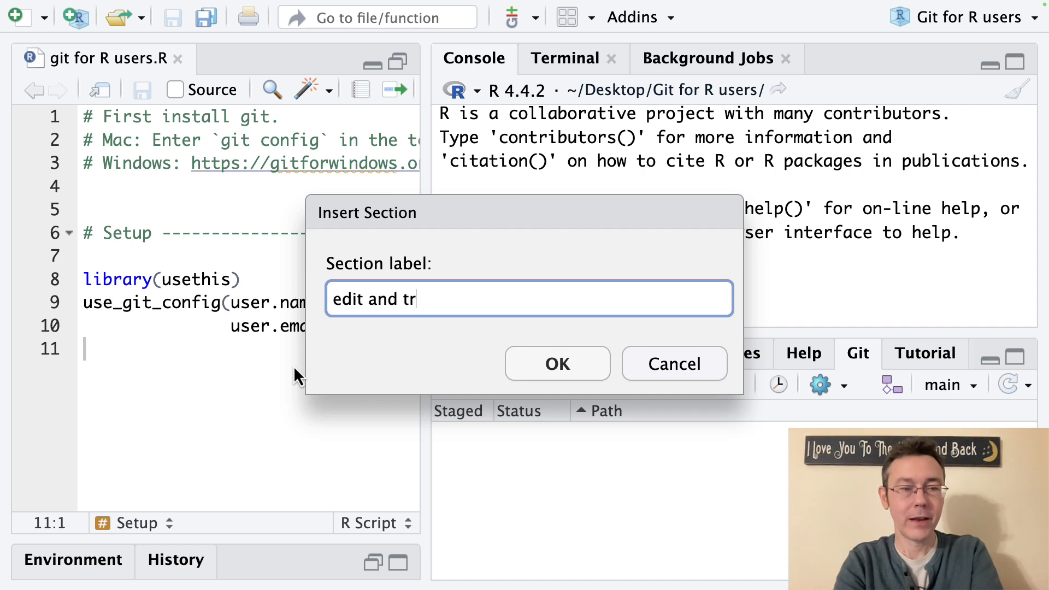
text(ack change)
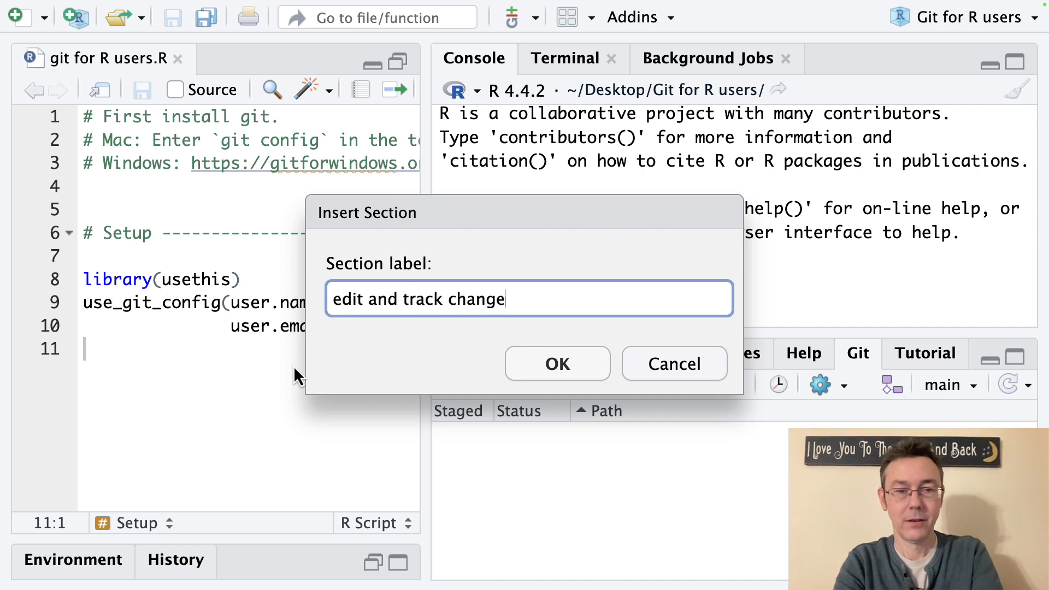
text(s)
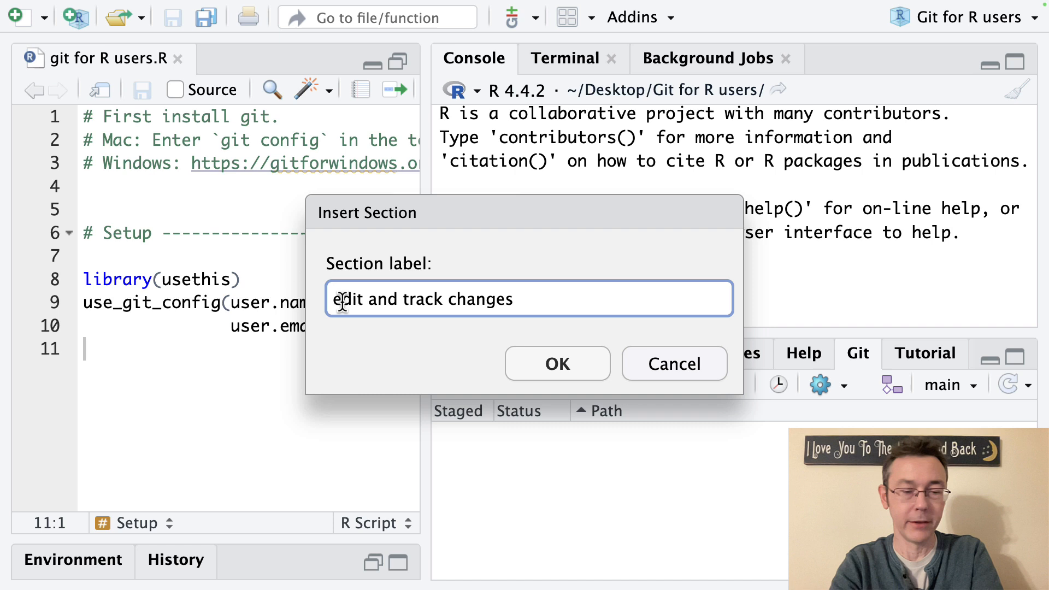
click(557, 364)
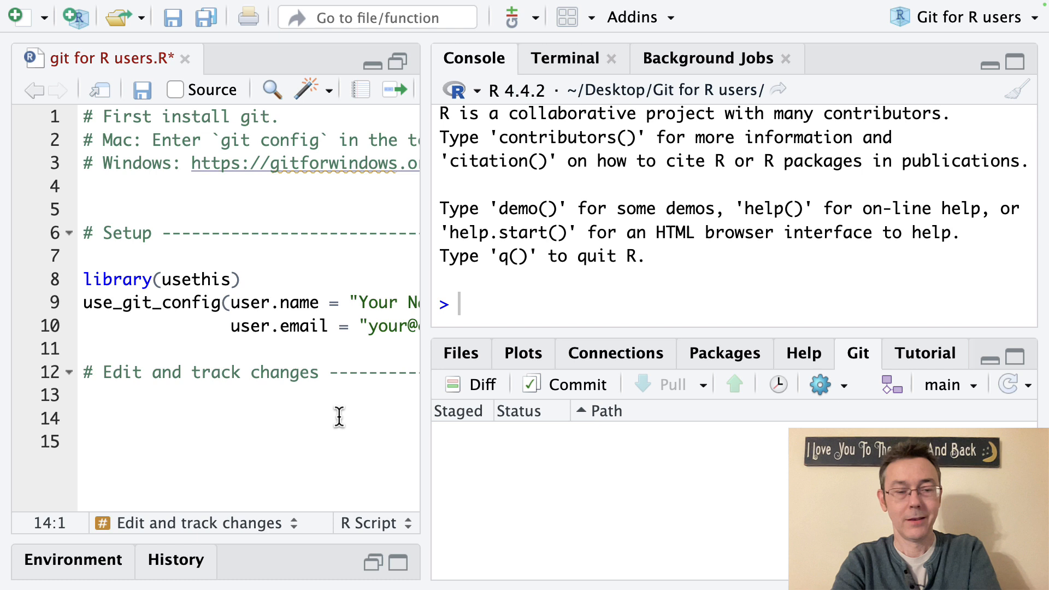
text(# l)
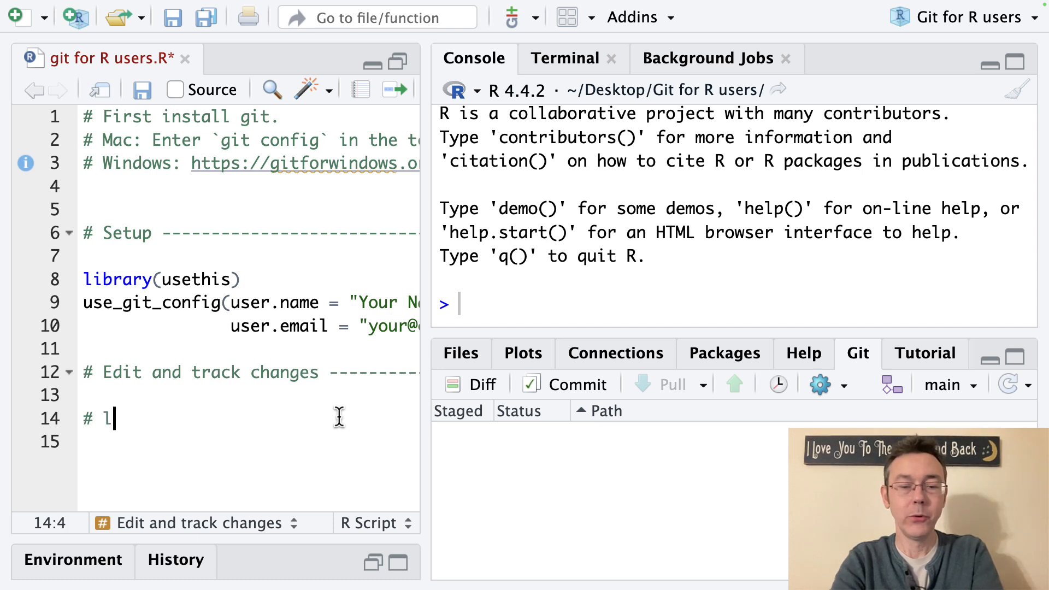
text(ots of new code)
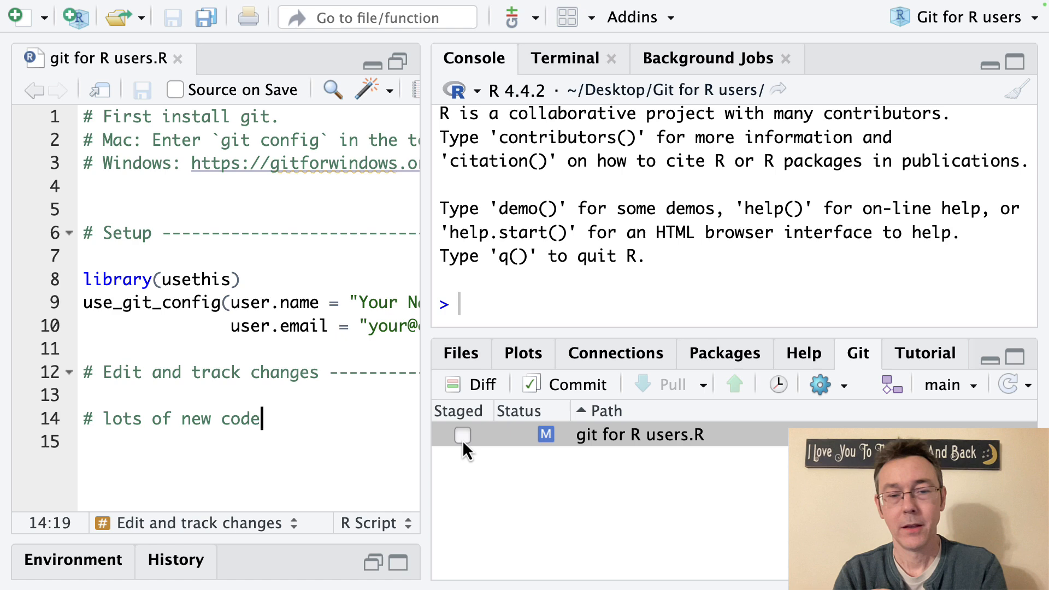
Stage the modified script and commit it as 'Add comment for demo', dismissing the report
click(461, 435)
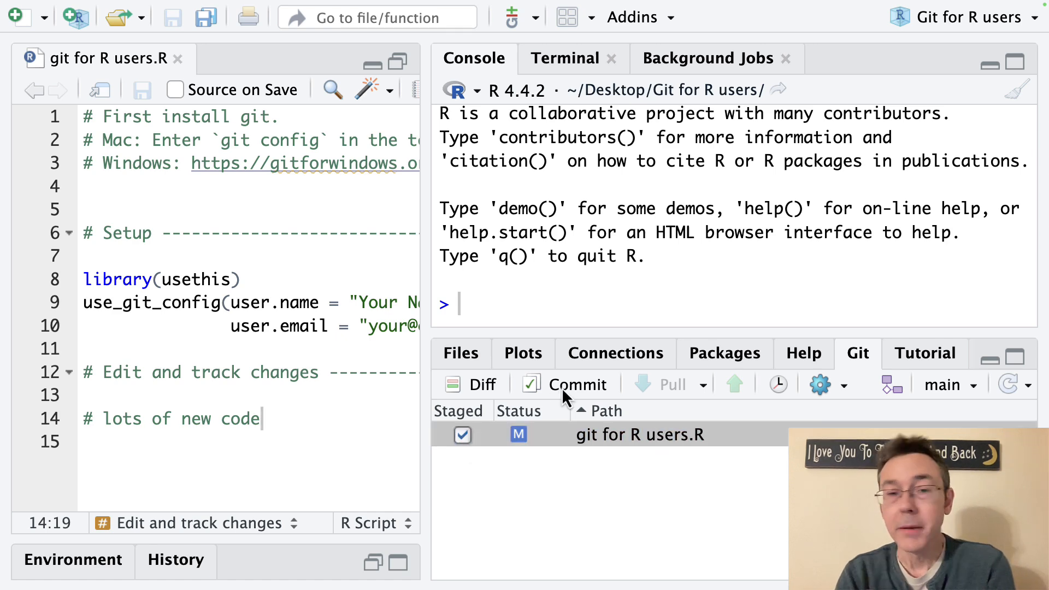
click(577, 384)
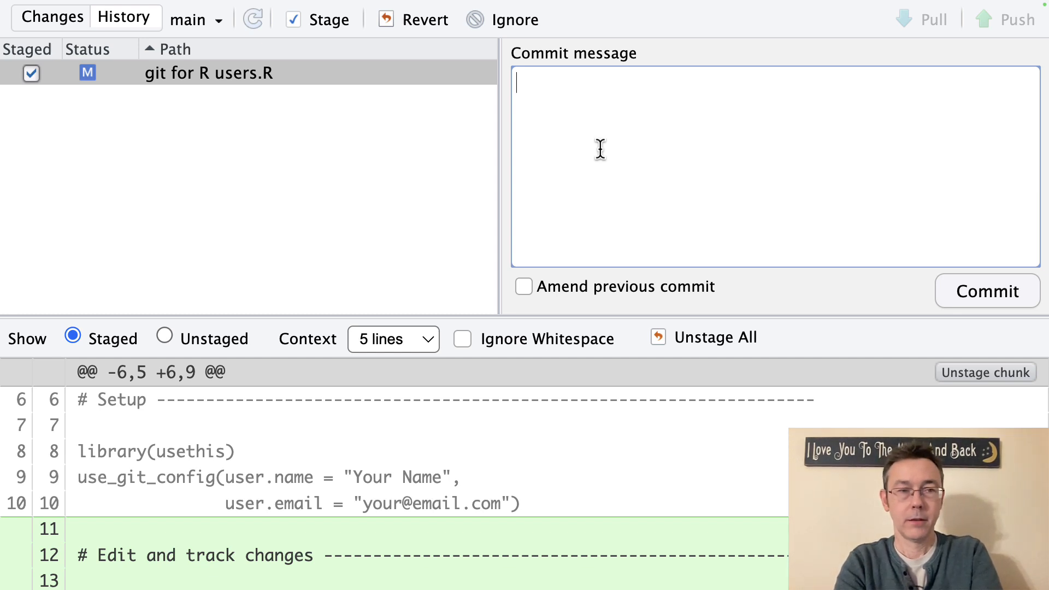
text(Add)
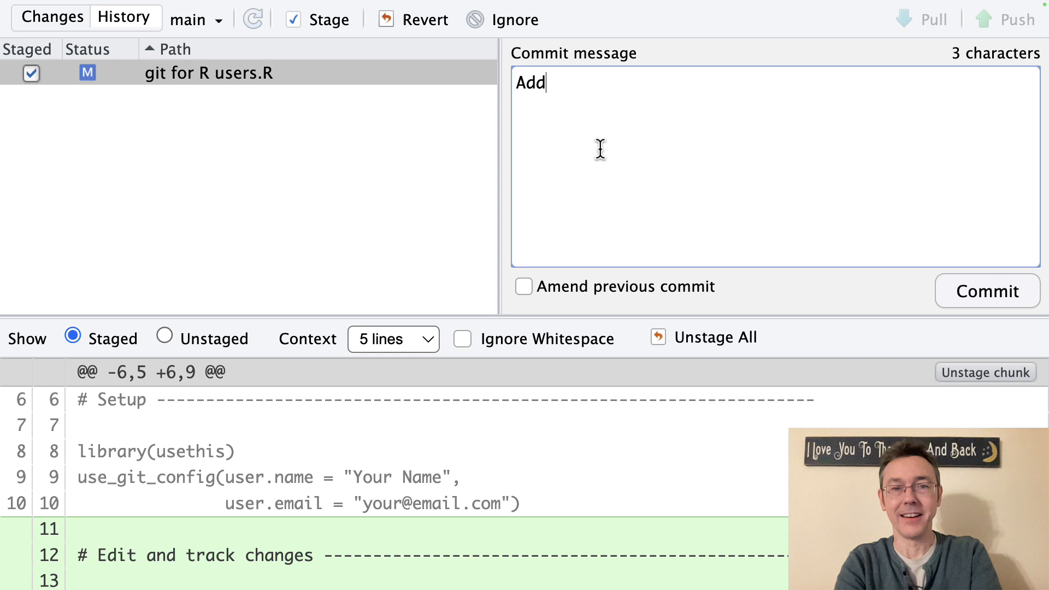
text(commend)
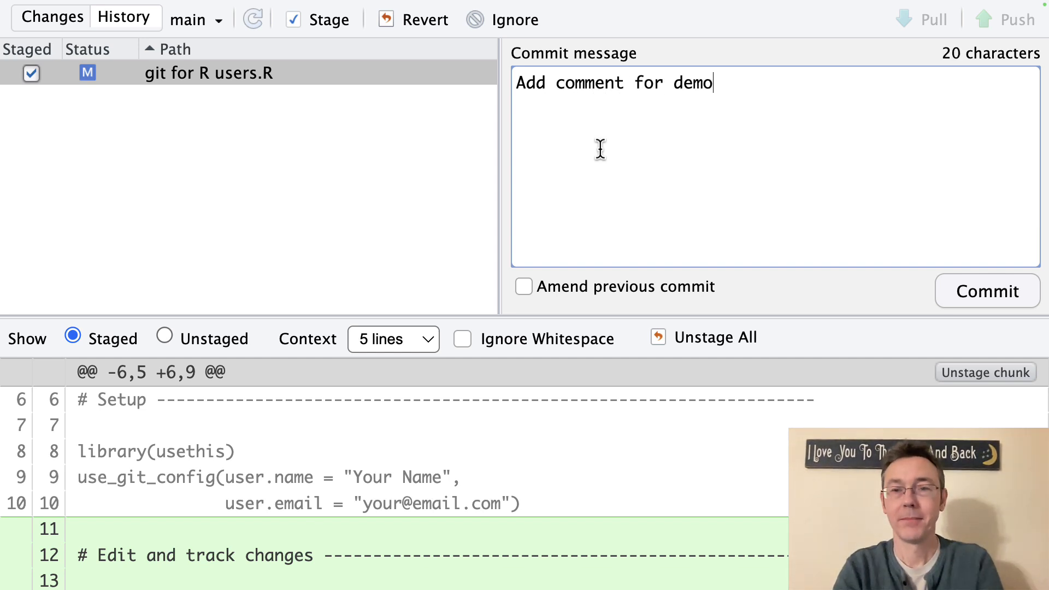
click(988, 291)
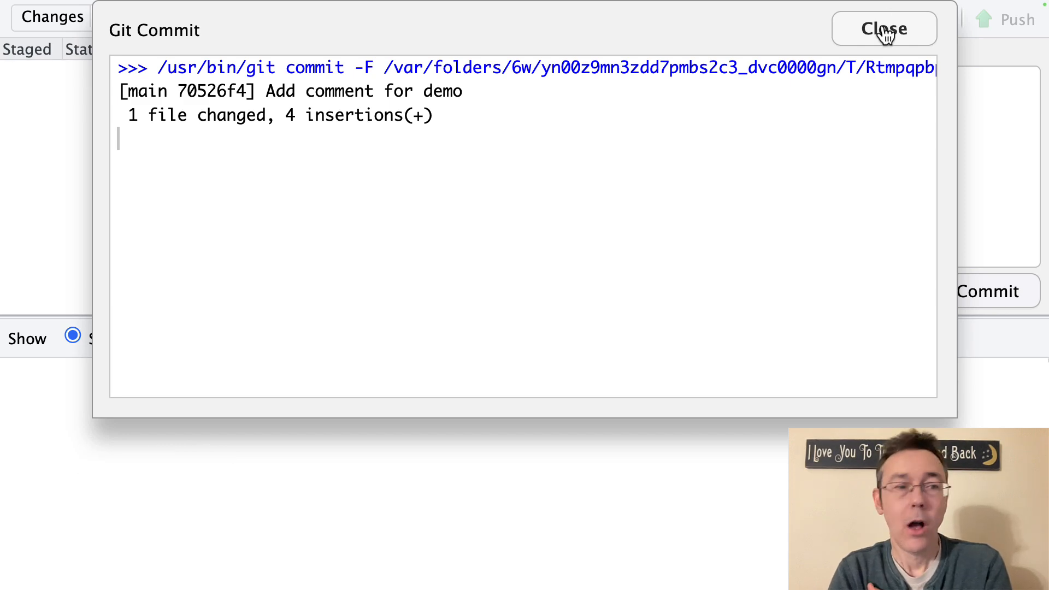
click(880, 28)
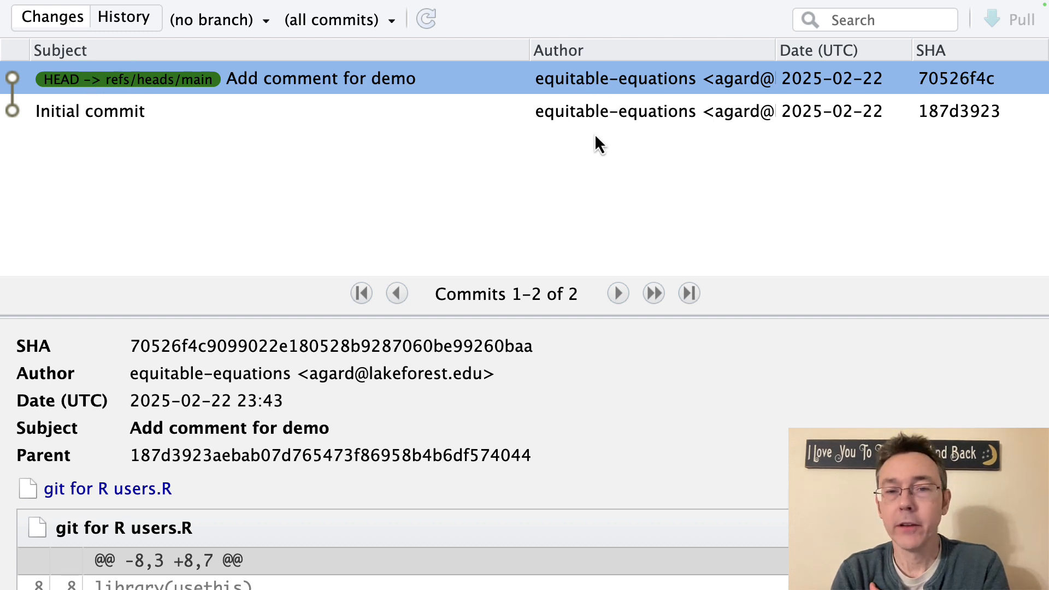
mouse_move(605, 118)
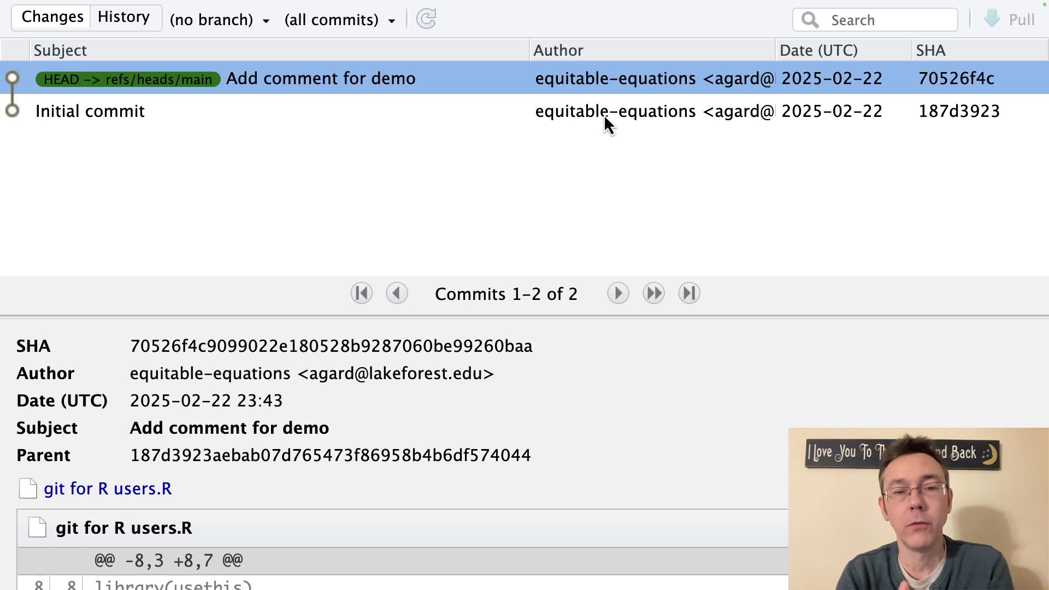
Inspect the Initial commit, then the Add comment for demo commit and its diff
click(90, 112)
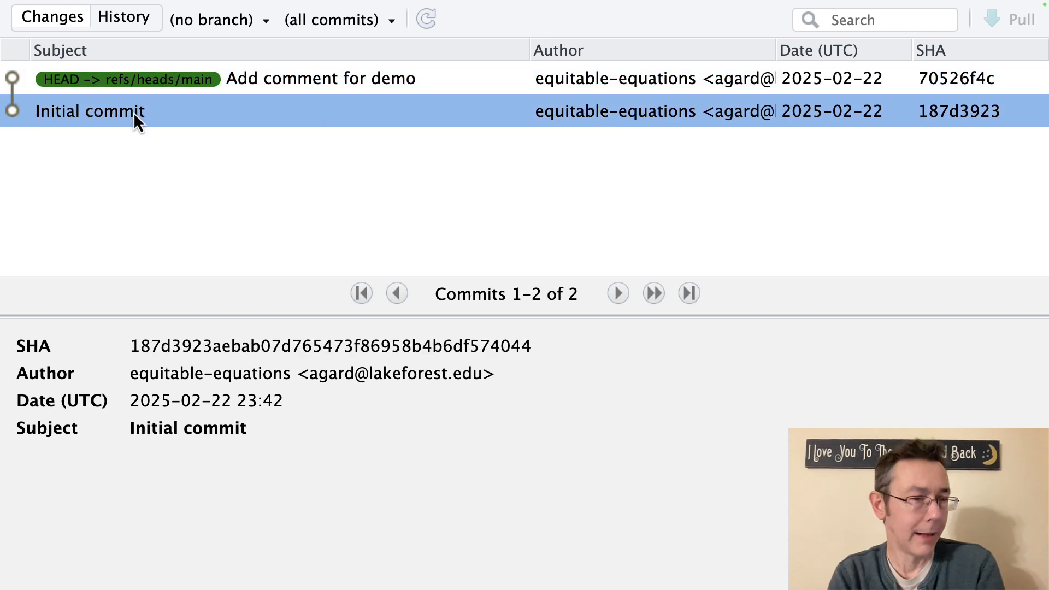
click(311, 78)
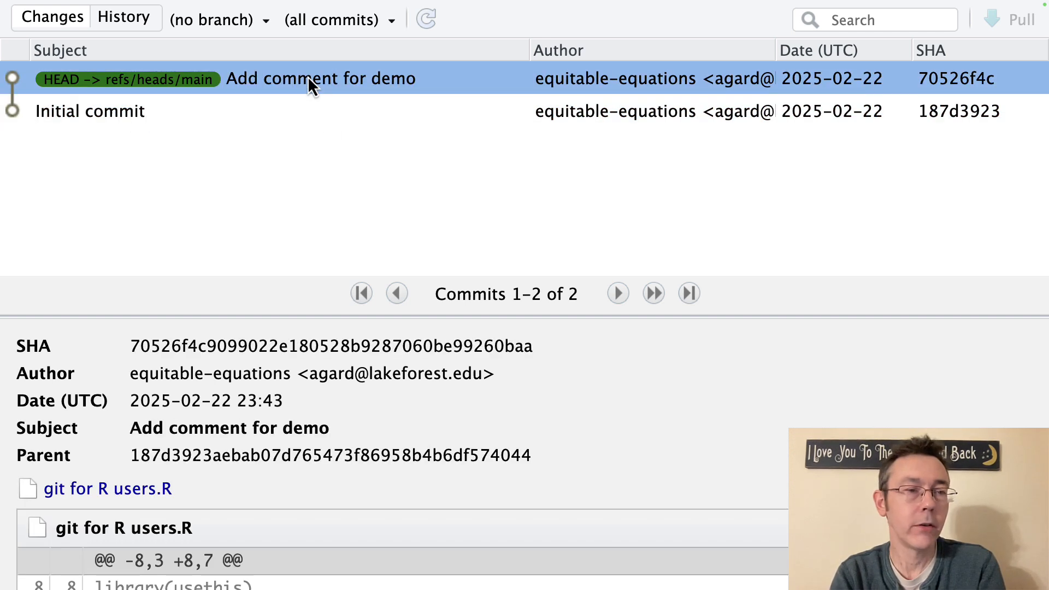
mouse_move(238, 519)
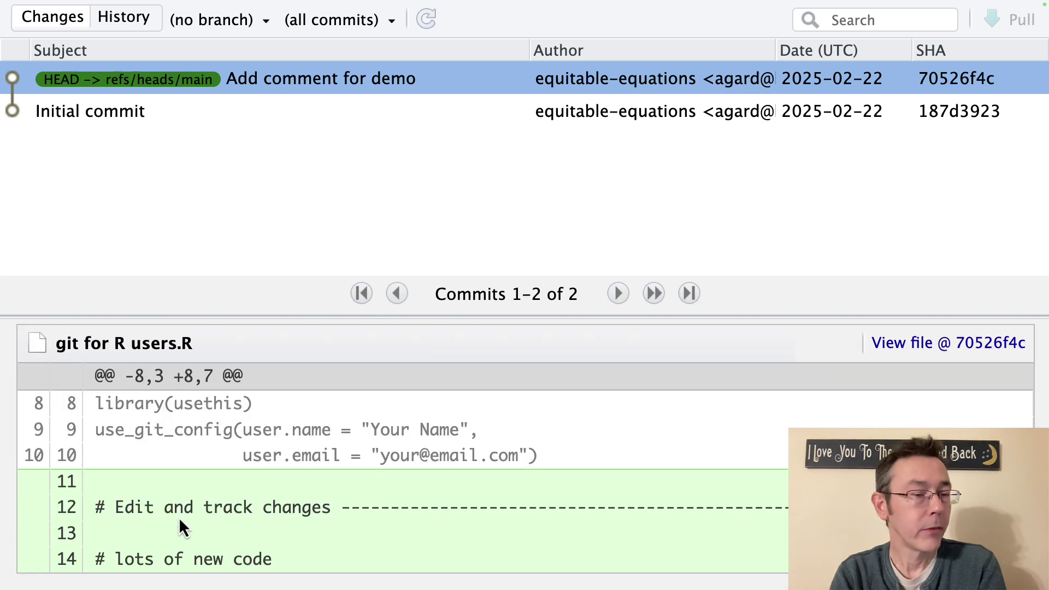
mouse_move(241, 363)
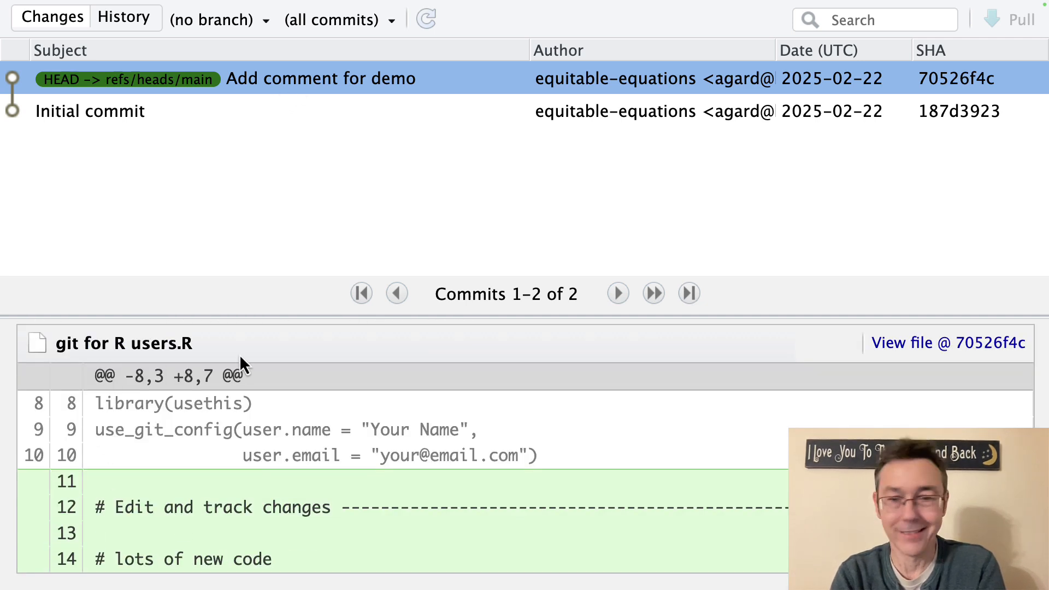
mouse_move(138, 461)
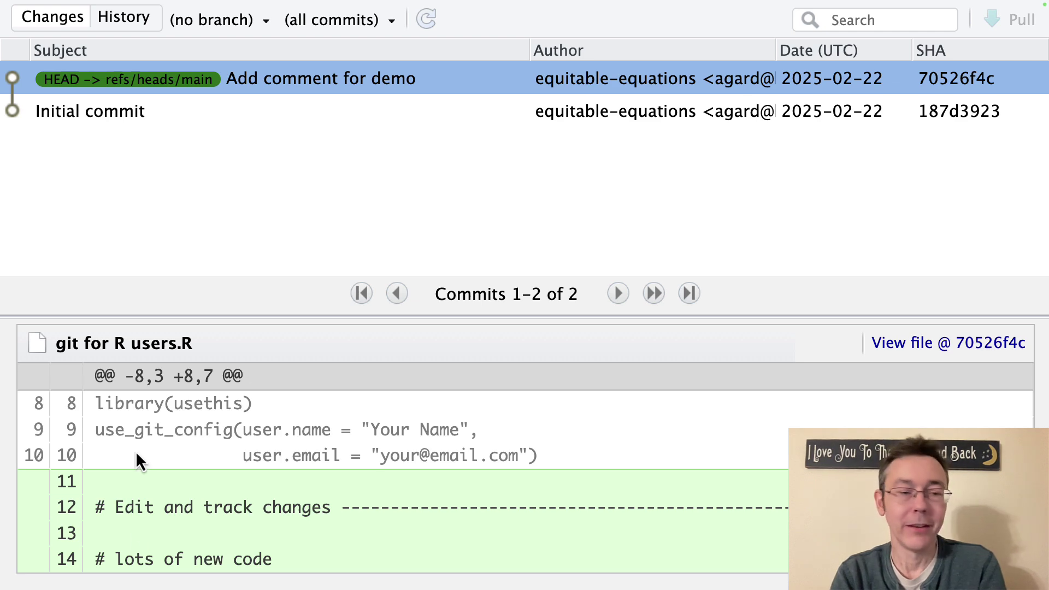
mouse_move(358, 514)
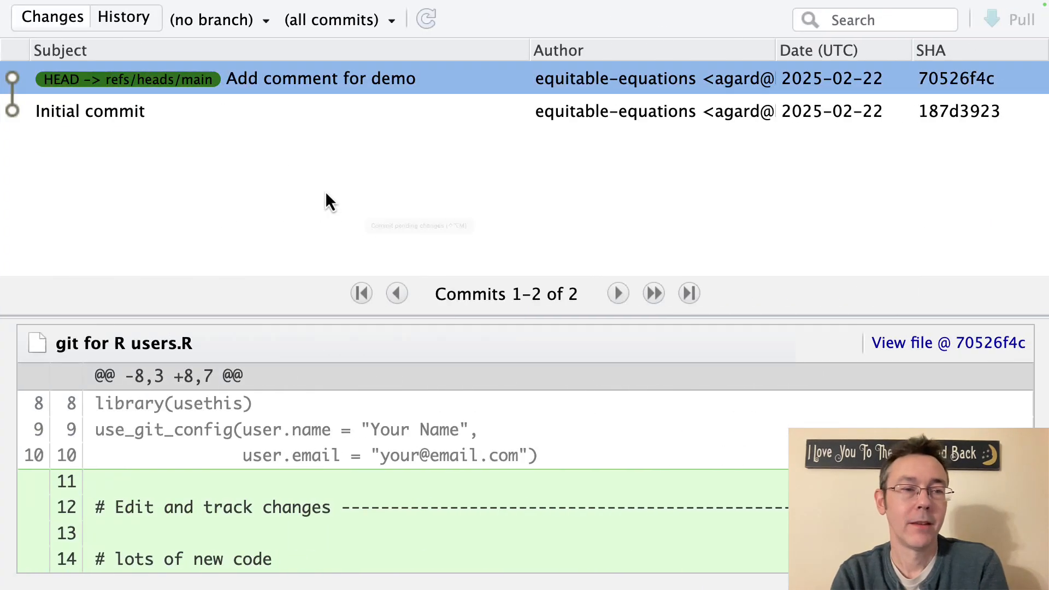
mouse_move(135, 157)
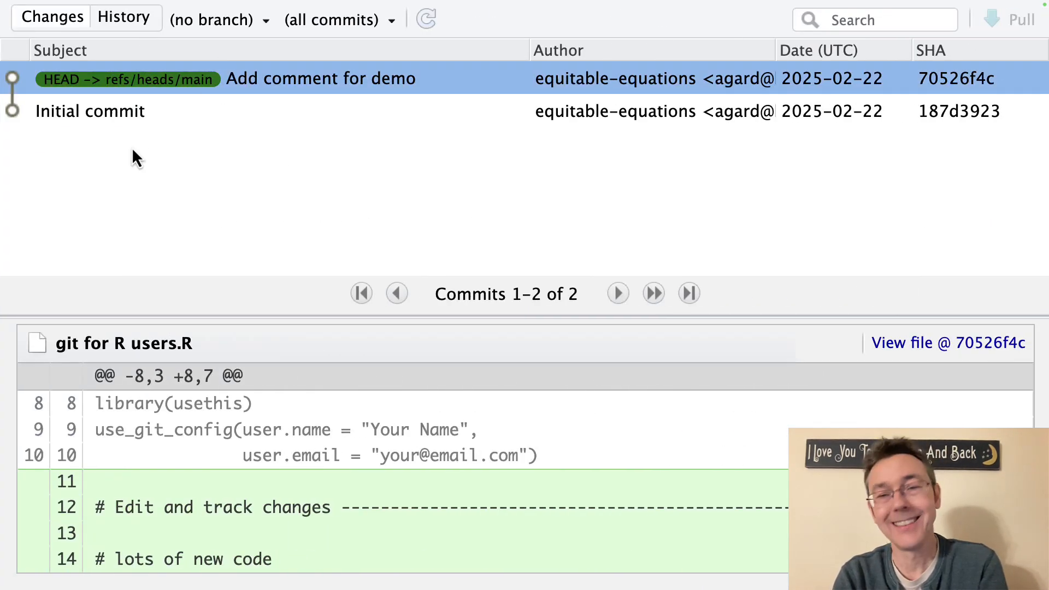
mouse_move(214, 174)
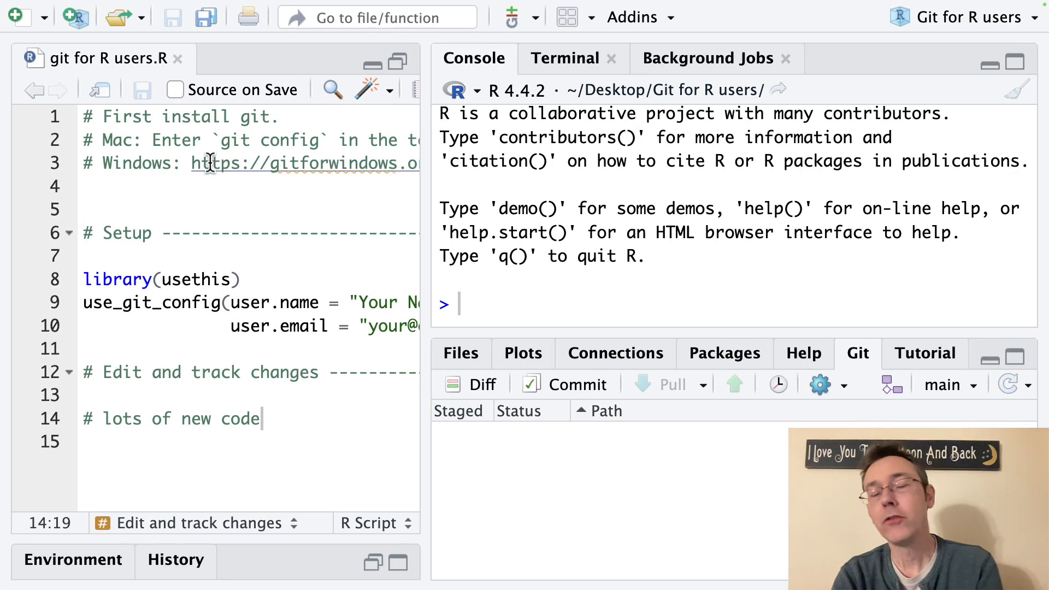
mouse_move(210, 162)
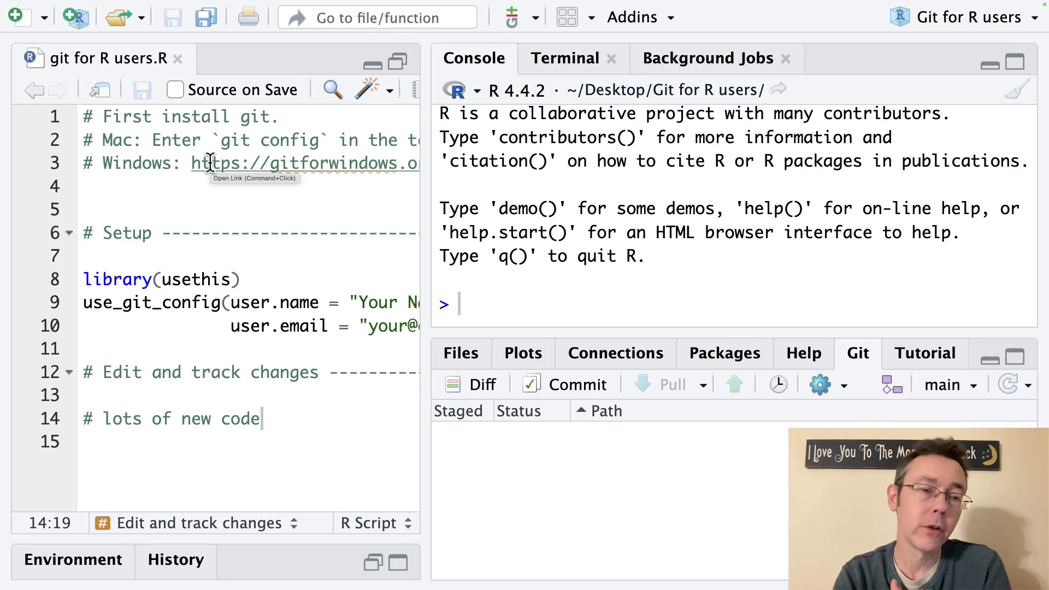
Close the Review Changes window and return to the main workspace with the script
click(190, 233)
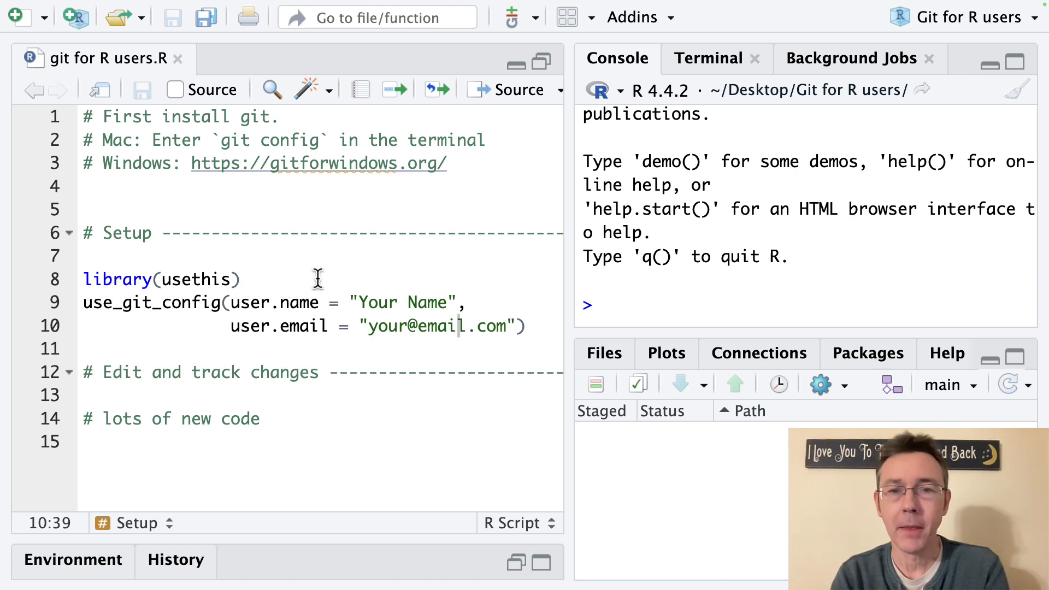
mouse_move(708, 74)
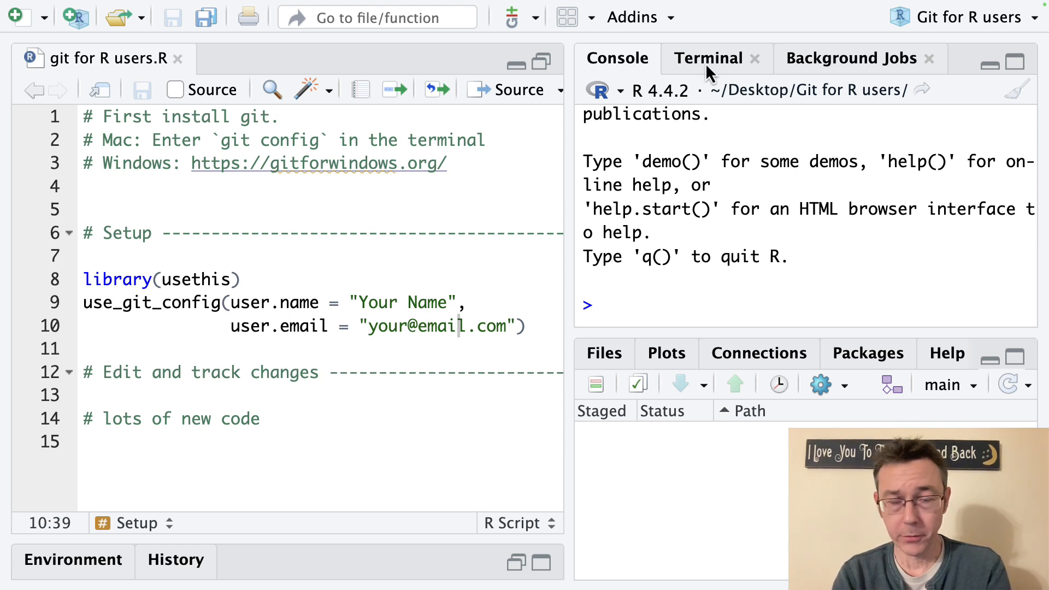
Run git reset --hard HEAD^ in the Terminal to roll back to 'Initial commit', then return to the Console
click(708, 58)
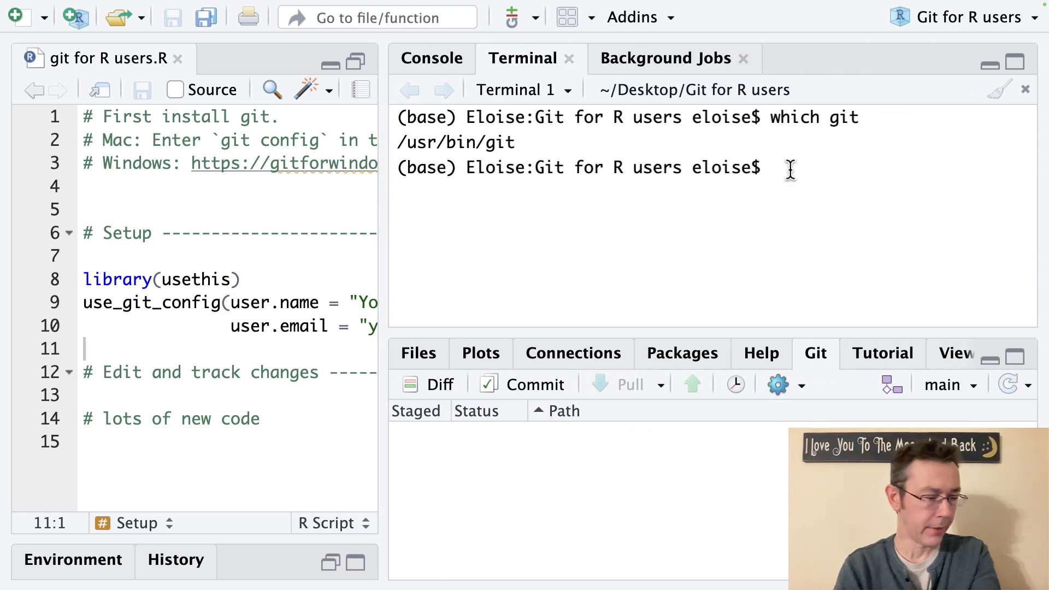
text(git reset)
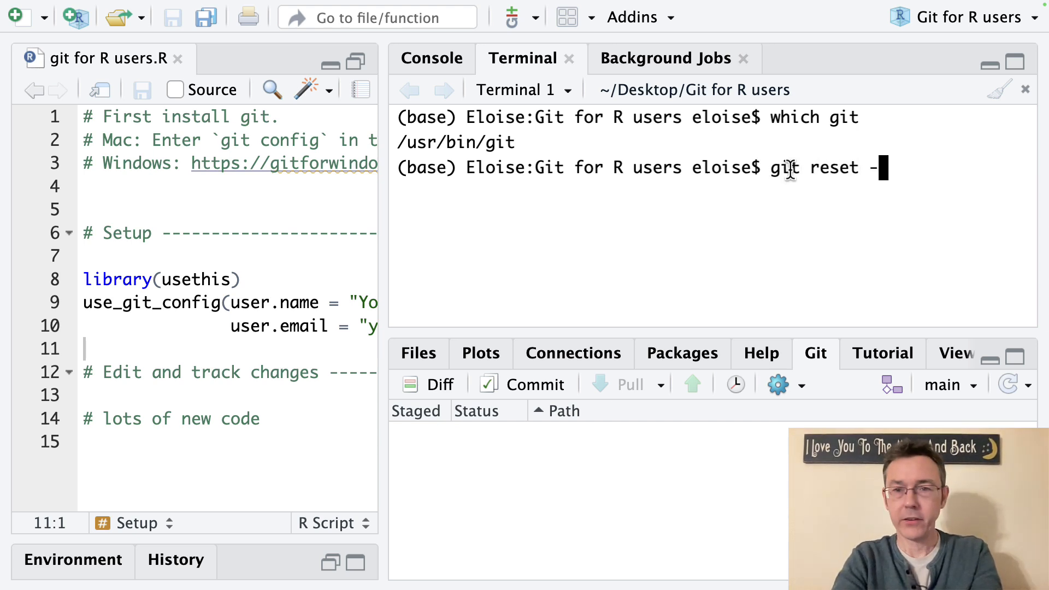
text(-hard)
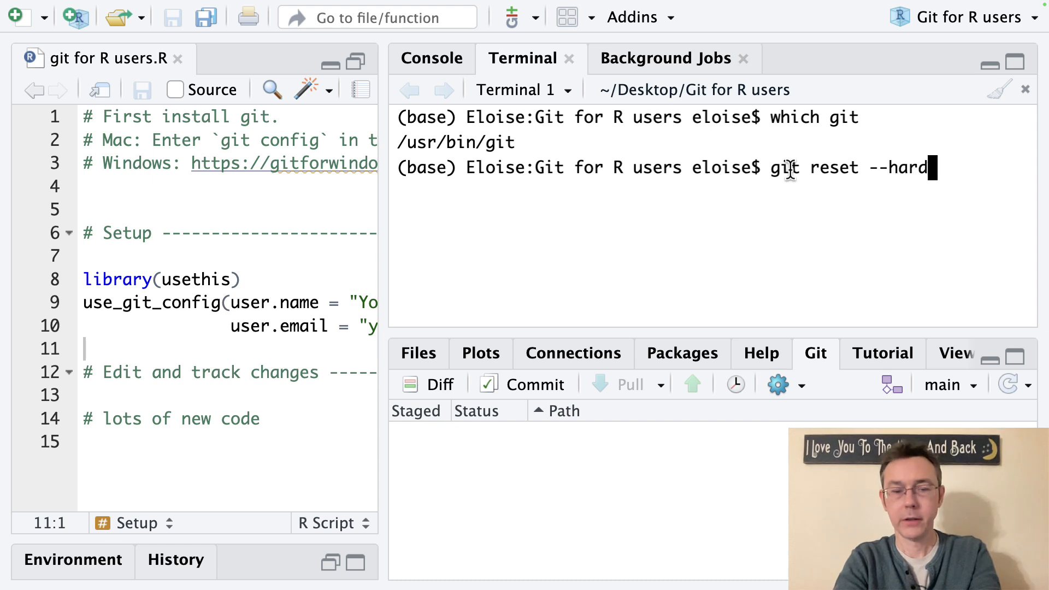
text(HEAD)
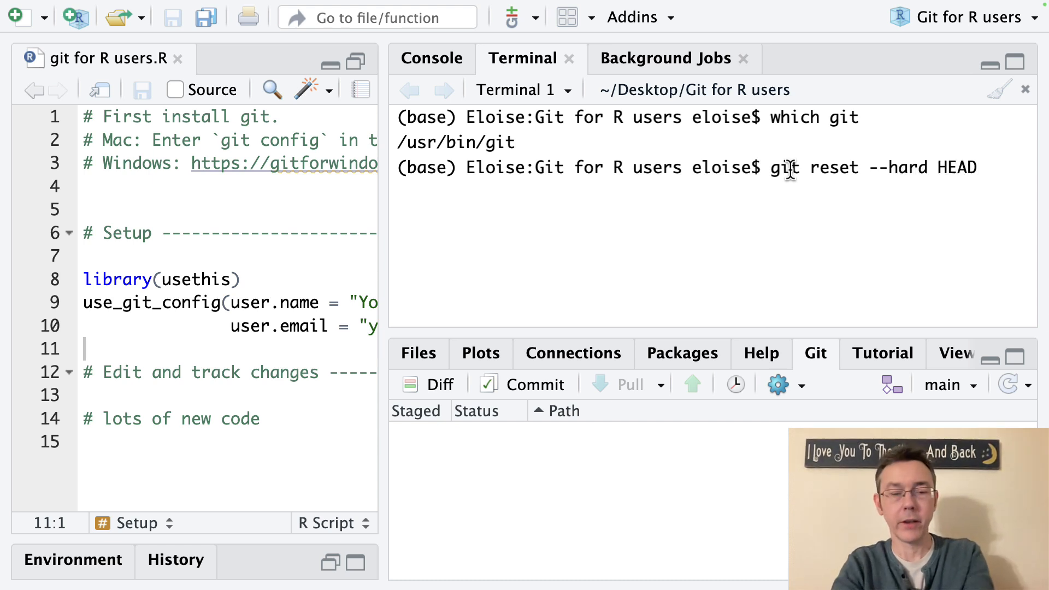
text(^)
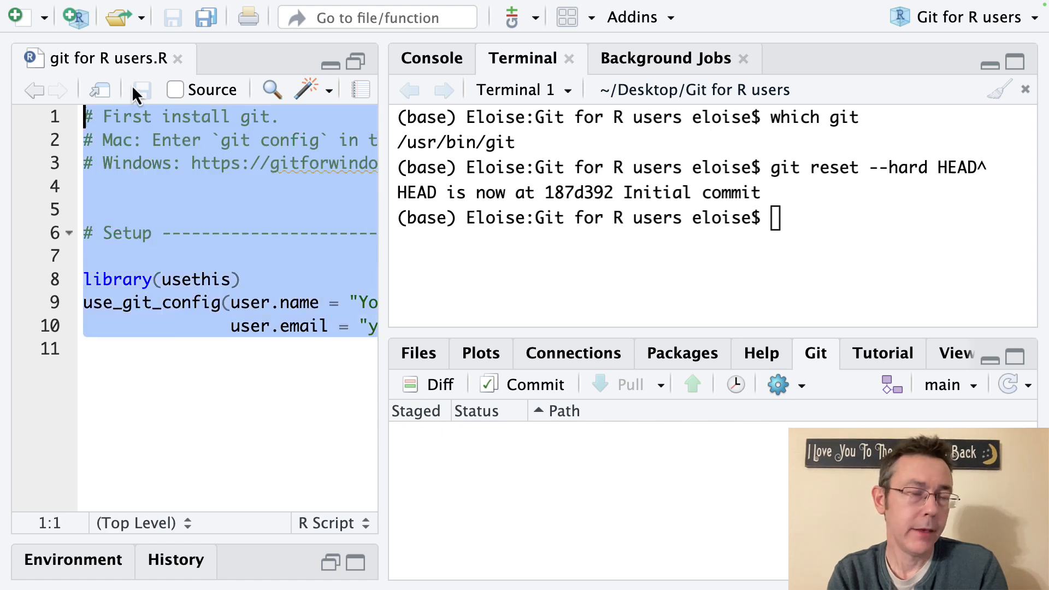
click(115, 302)
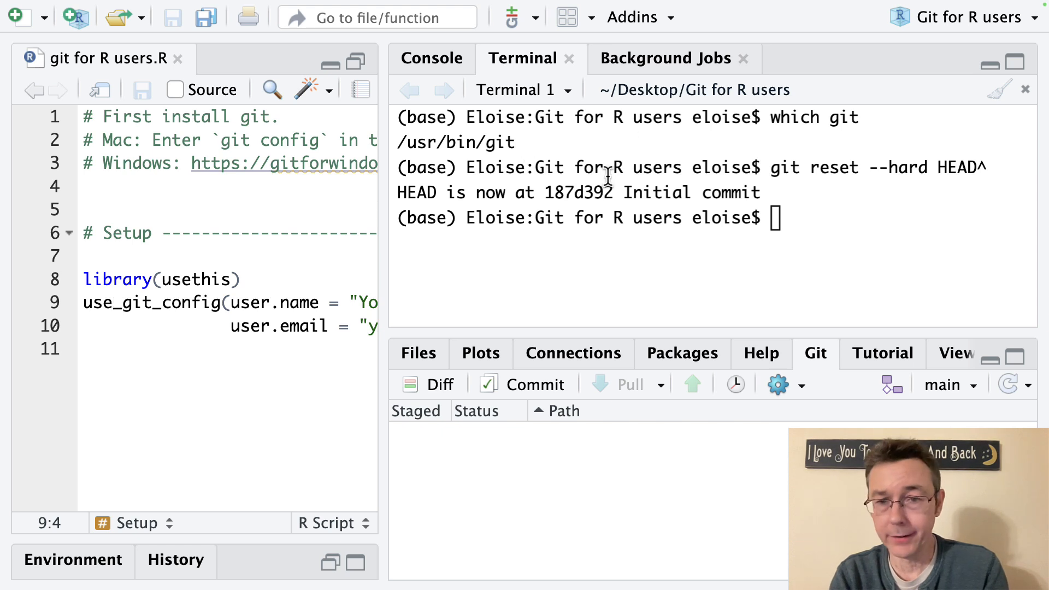
mouse_move(799, 223)
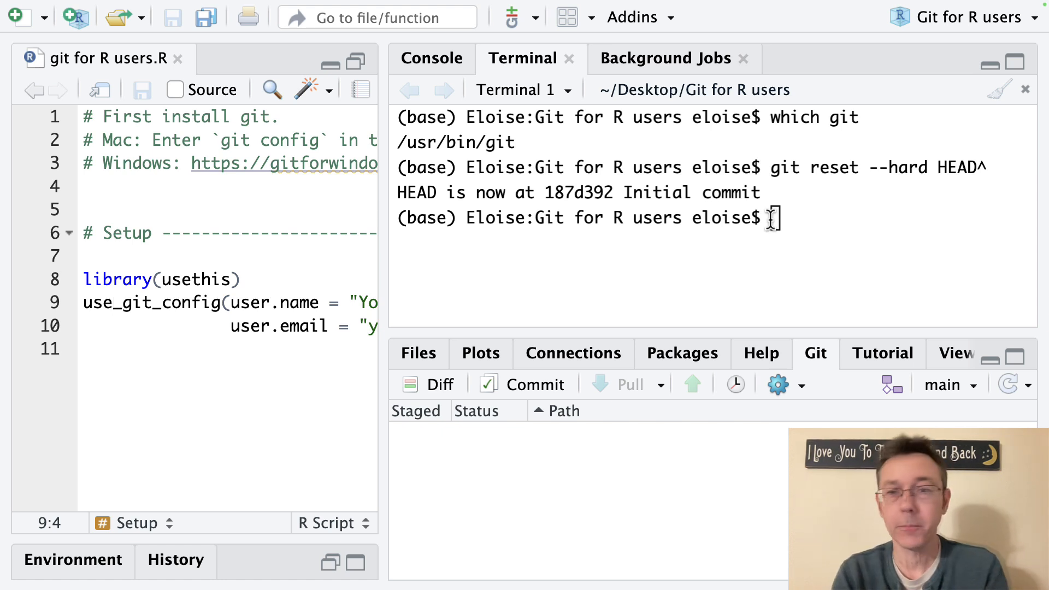
click(430, 58)
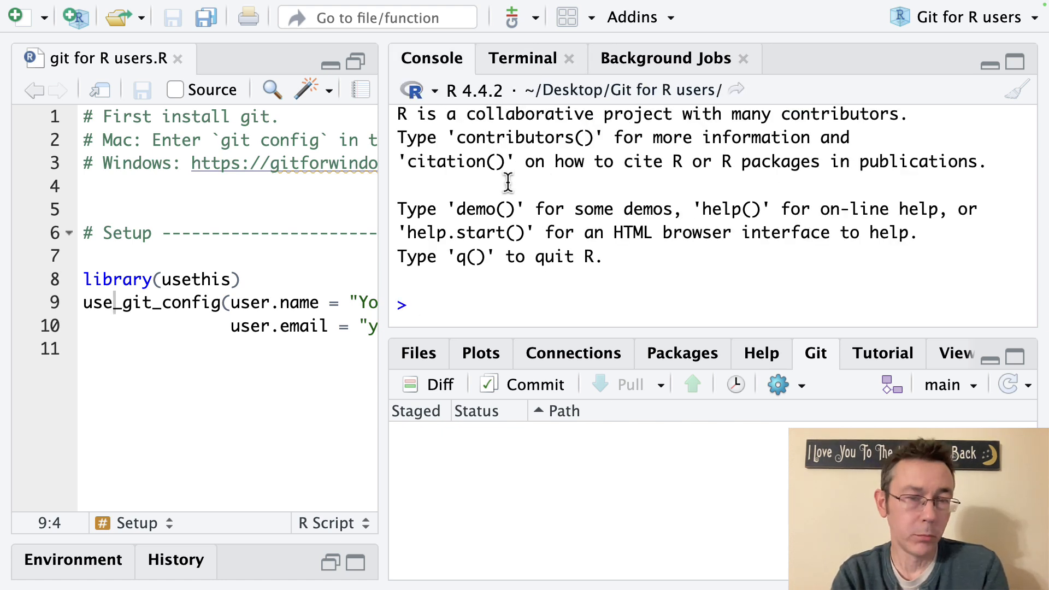